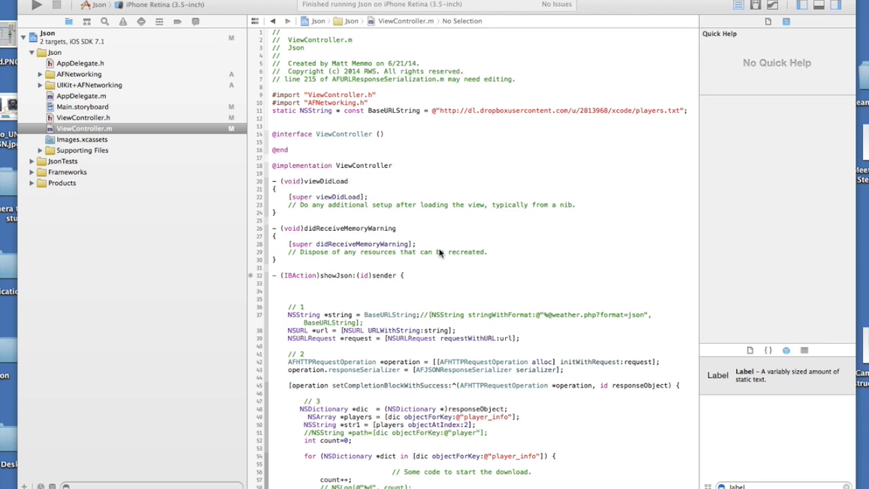
mouse_move(191, 257)
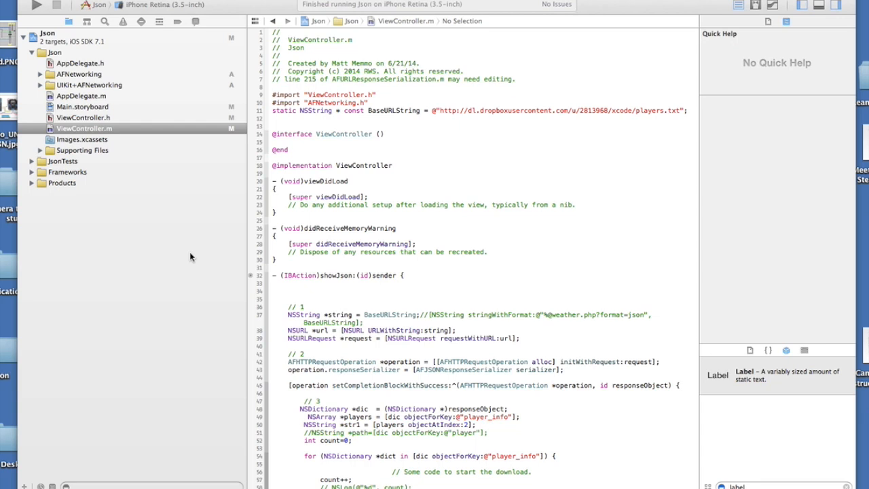
mouse_move(181, 152)
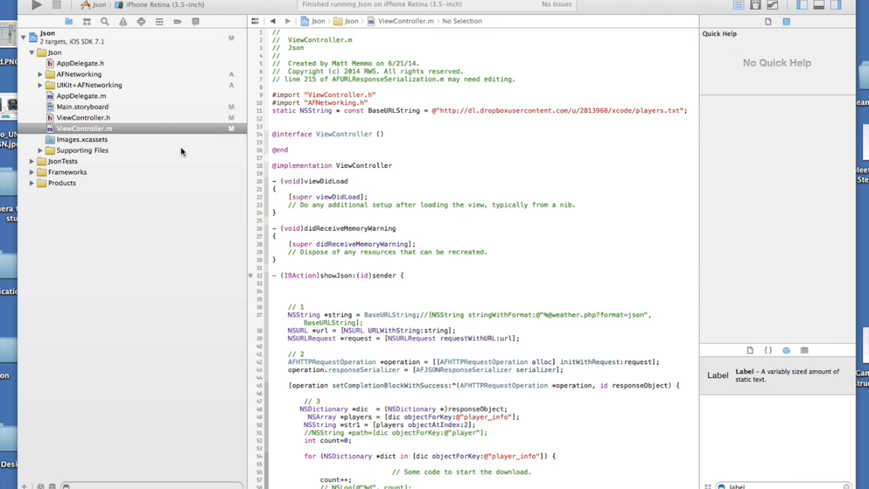
mouse_move(230, 179)
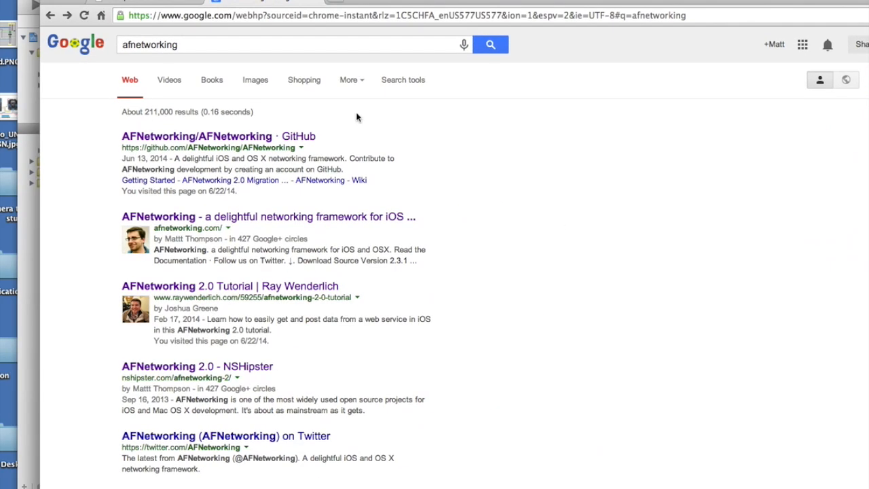
mouse_move(216, 131)
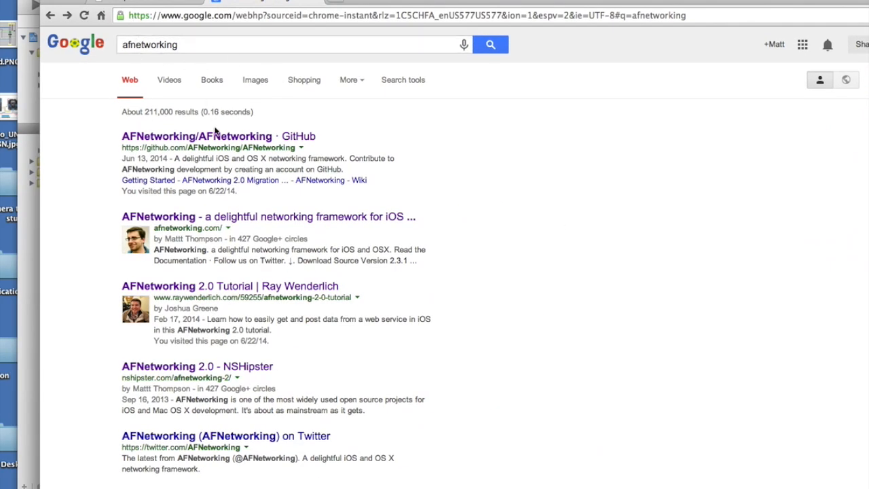
Open the AFNetworking/AFNetworking repository and point out its owner in the web address
click(196, 136)
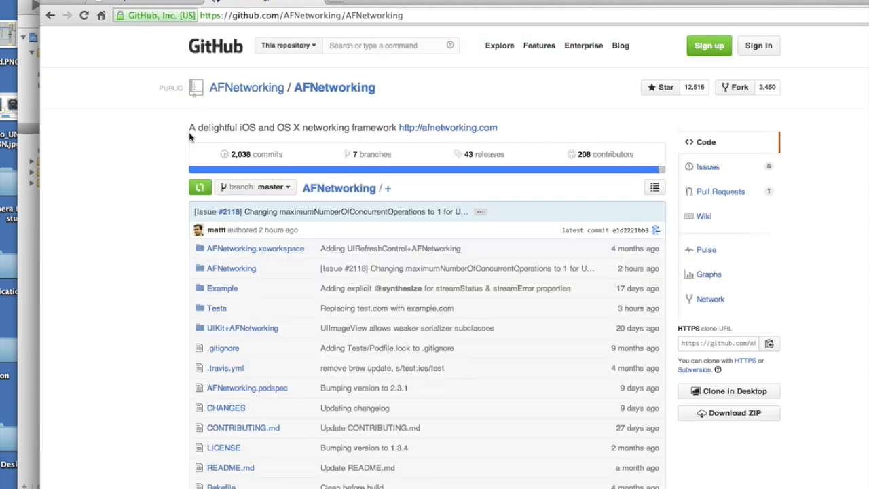
mouse_move(258, 68)
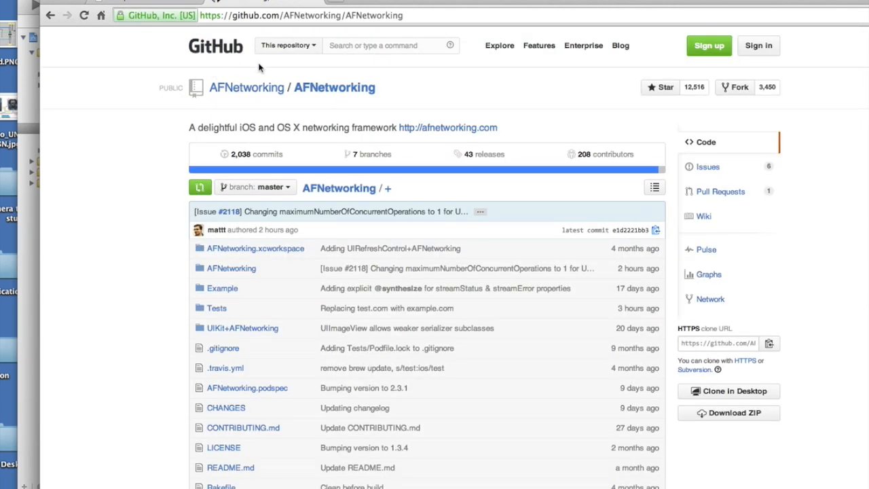
click(306, 15)
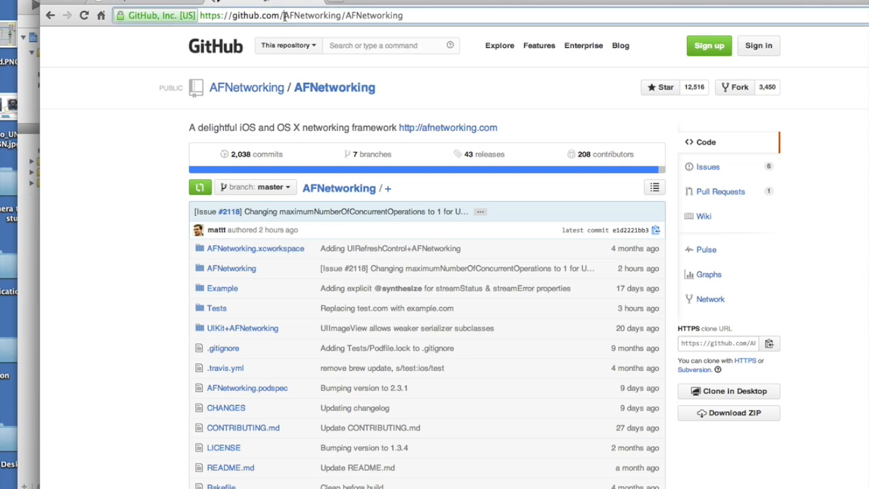
double_click(309, 15)
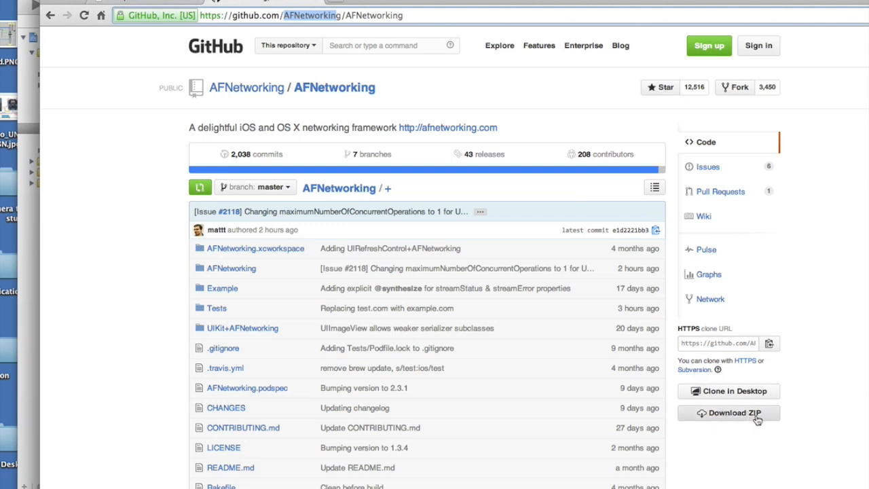
mouse_move(352, 367)
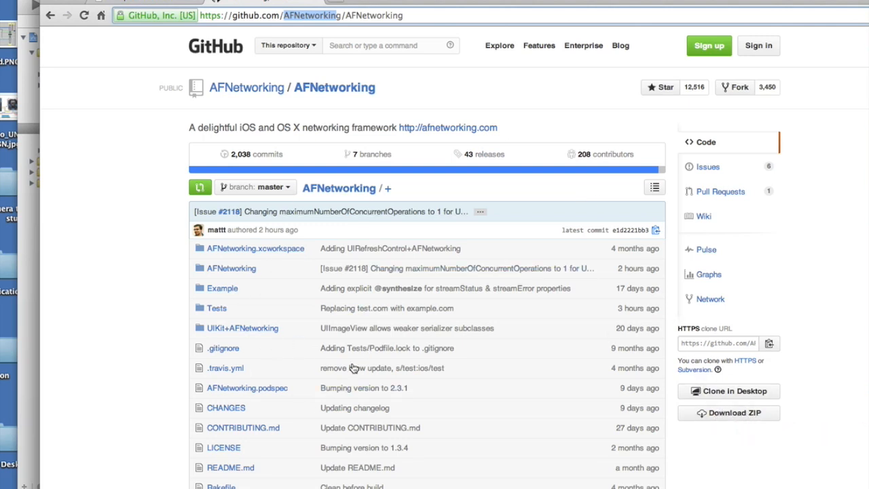
Download the repository as a ZIP archive and open the downloaded archive
click(728, 413)
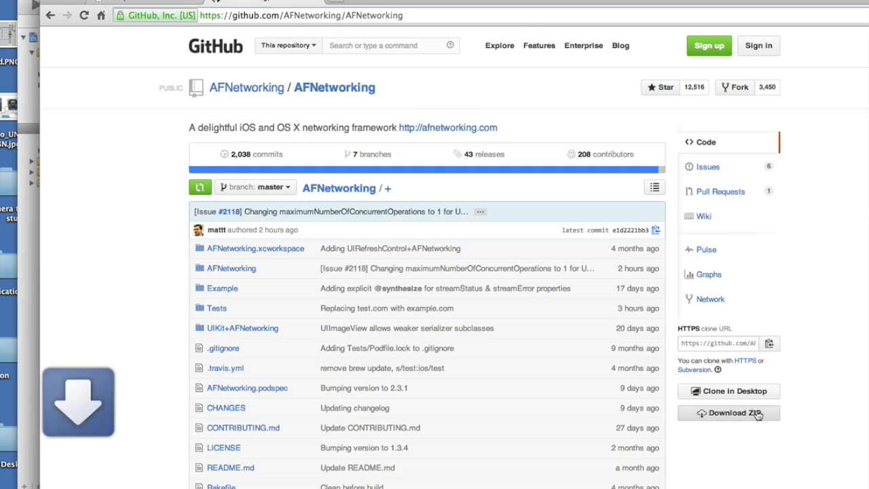
click(728, 413)
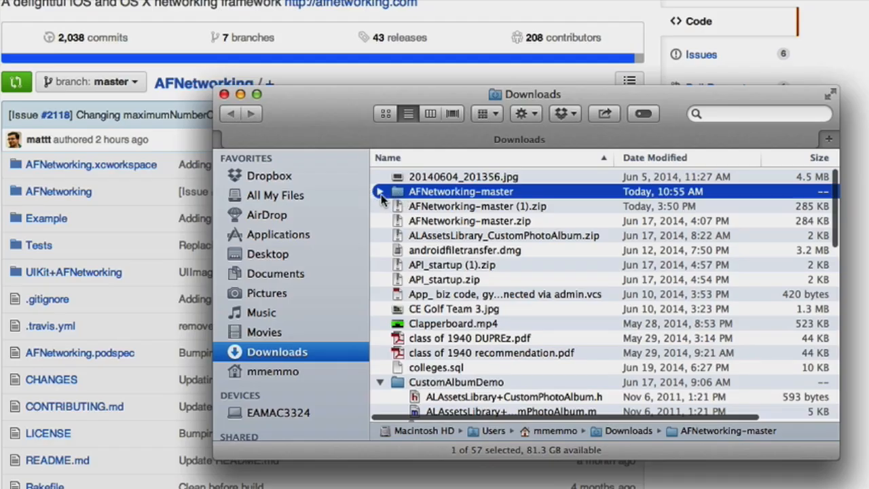
Expand AFNetworking-master and select its AFNetworking and UIKit+AFNetworking folders together
click(380, 191)
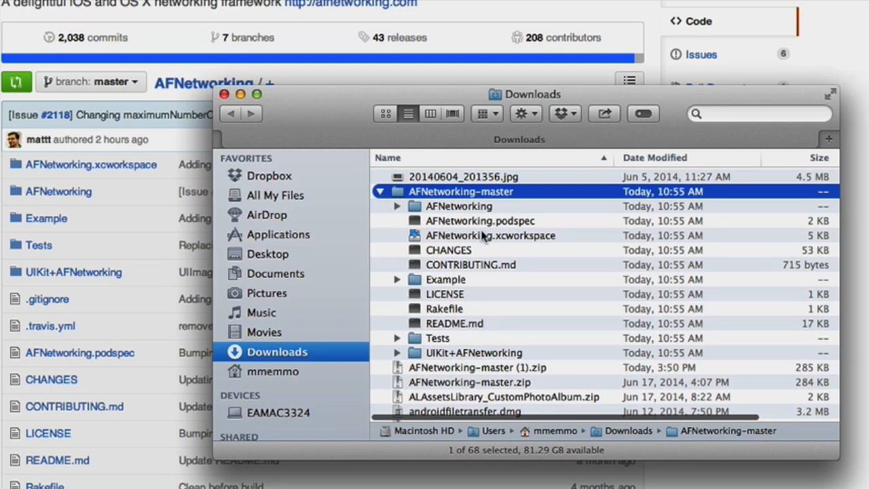
click(460, 206)
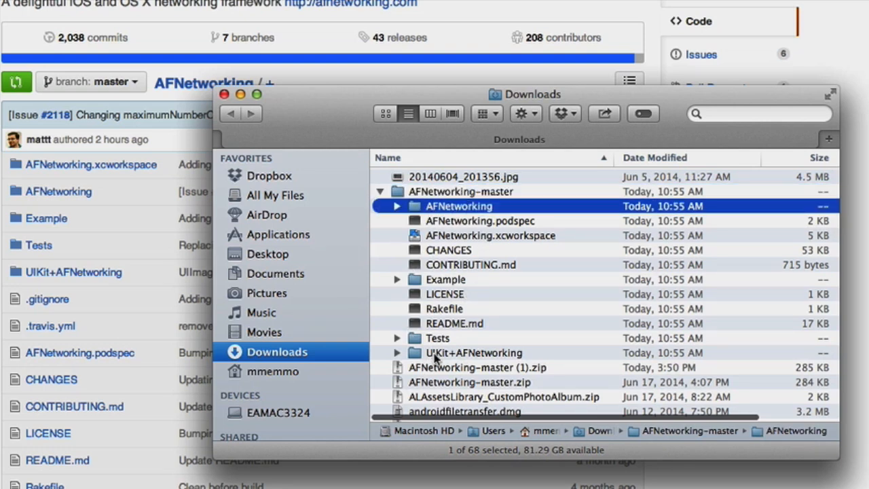
click(473, 352)
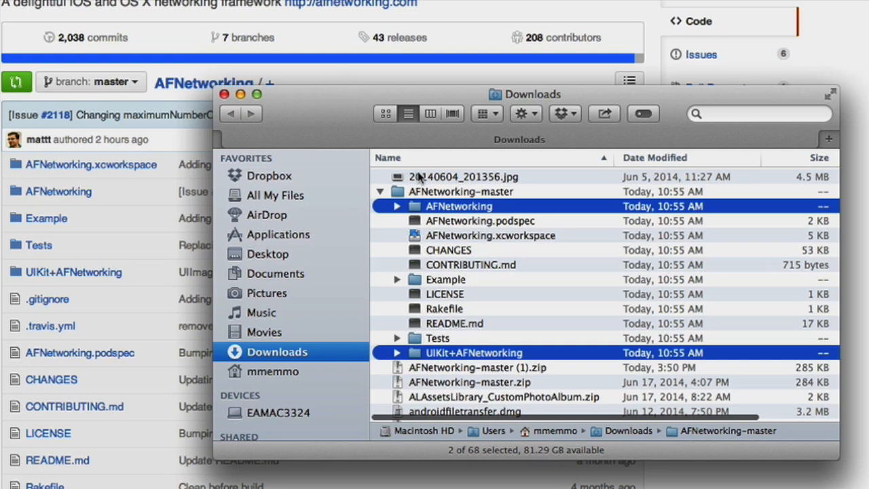
mouse_move(419, 178)
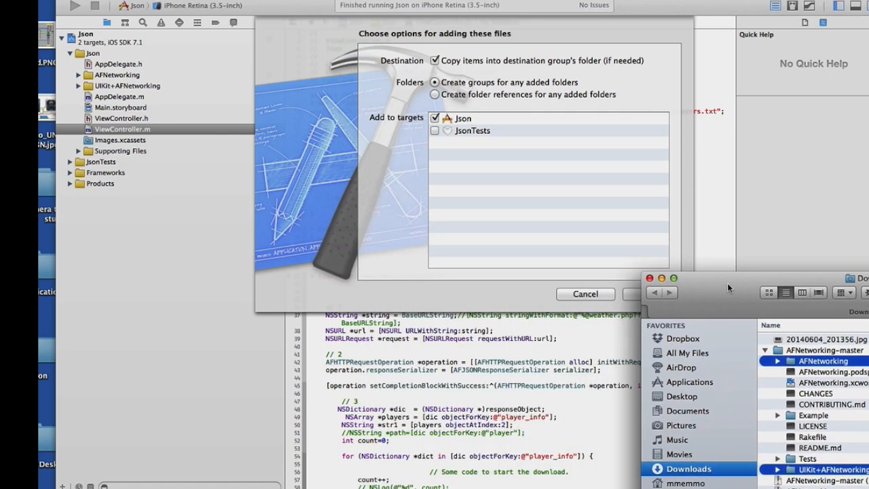
mouse_move(447, 70)
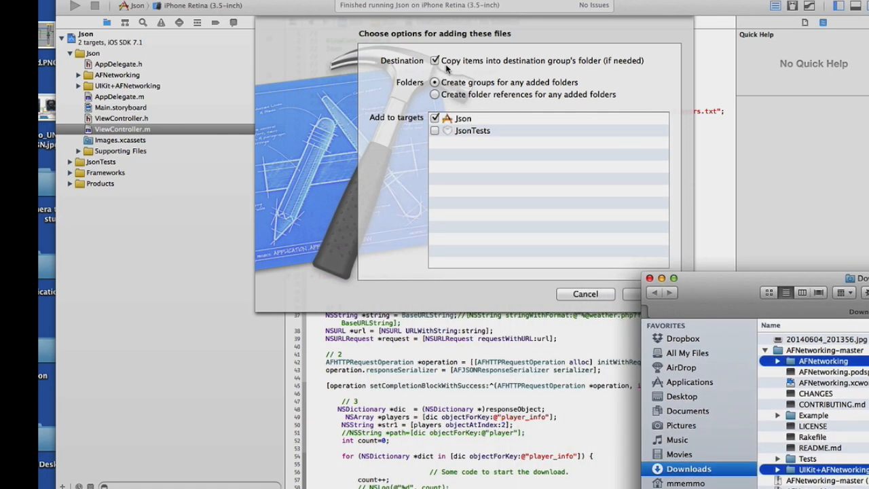
mouse_move(464, 67)
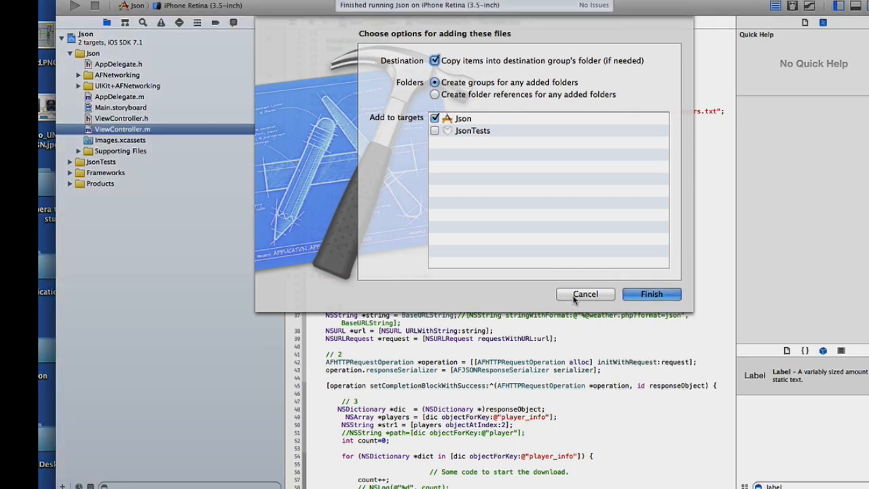
Finish adding the copied folders to the Json target with groups created
click(651, 293)
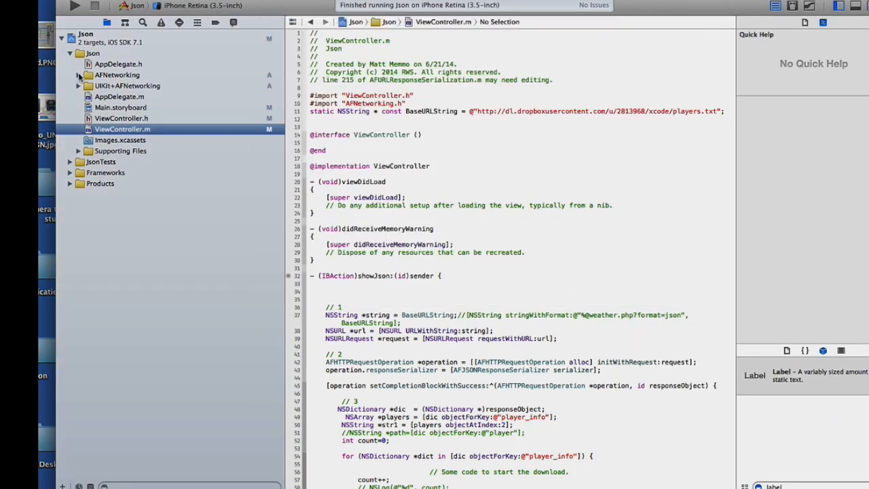
mouse_move(106, 86)
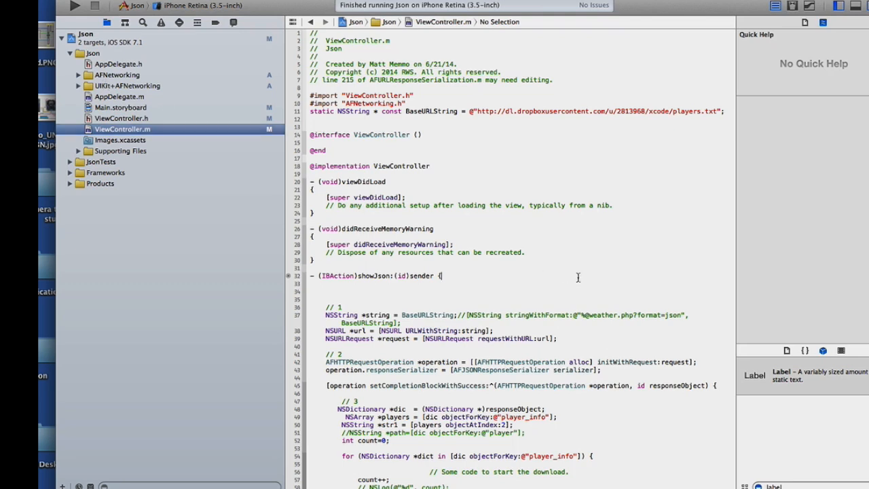
click(442, 275)
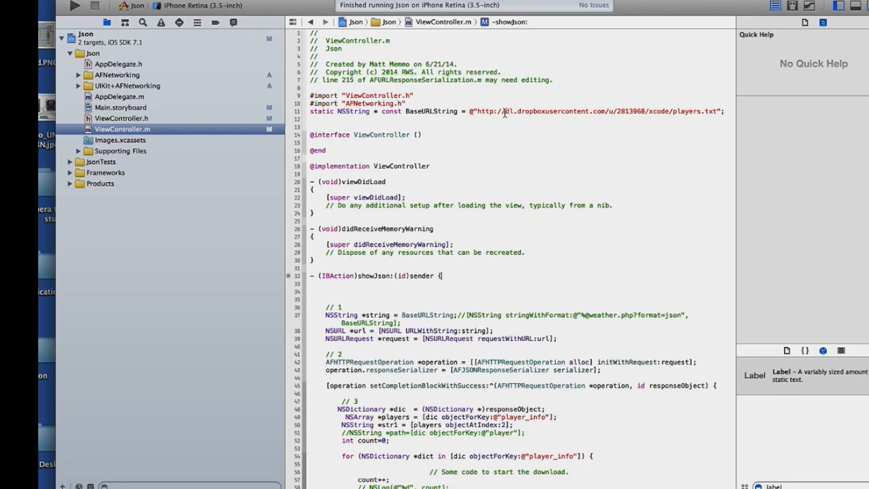
double_click(682, 111)
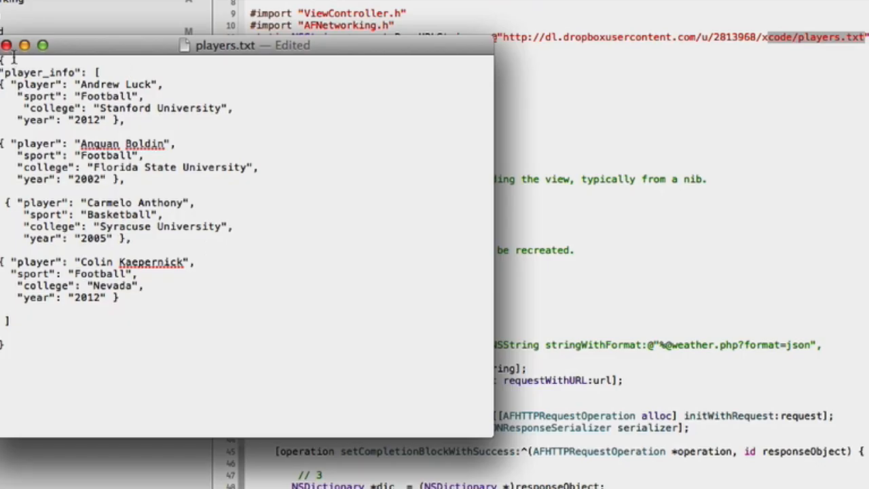
Move the players.txt window into view and select its player_info key
drag(224, 44, 363, 46)
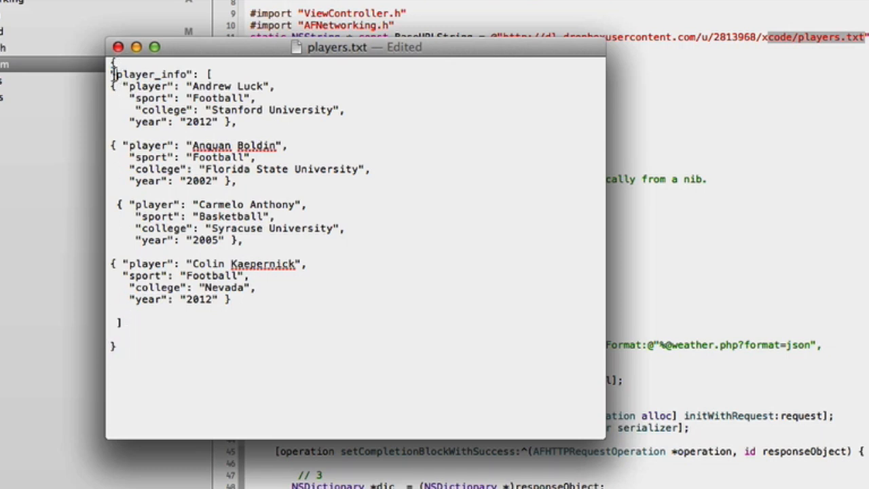
double_click(151, 74)
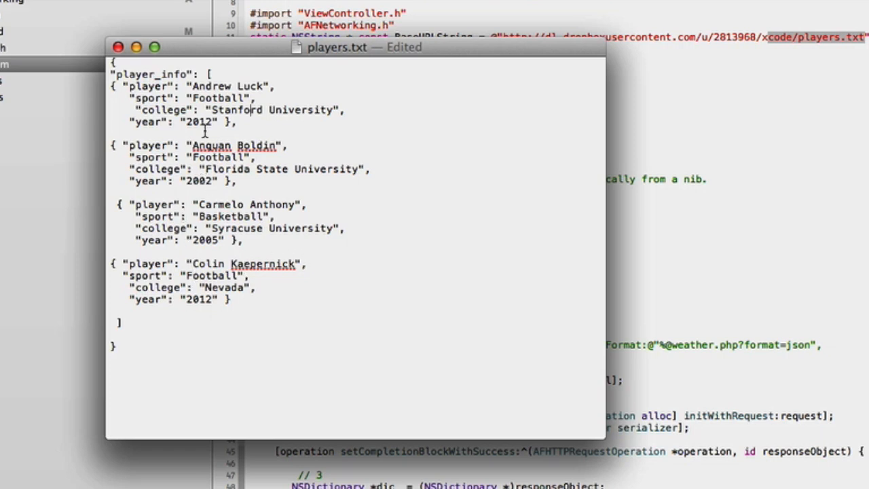
mouse_move(301, 326)
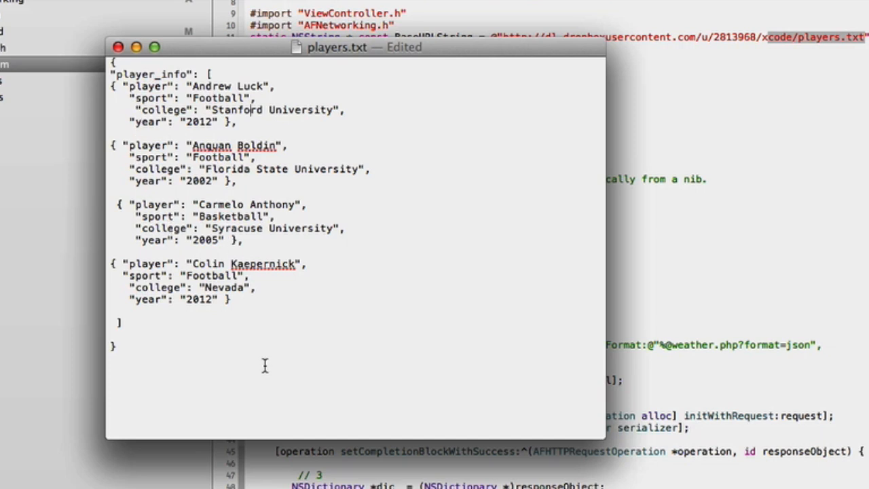
Select Carmelo Anthony's college key and value in players.txt for editing
right_click(214, 422)
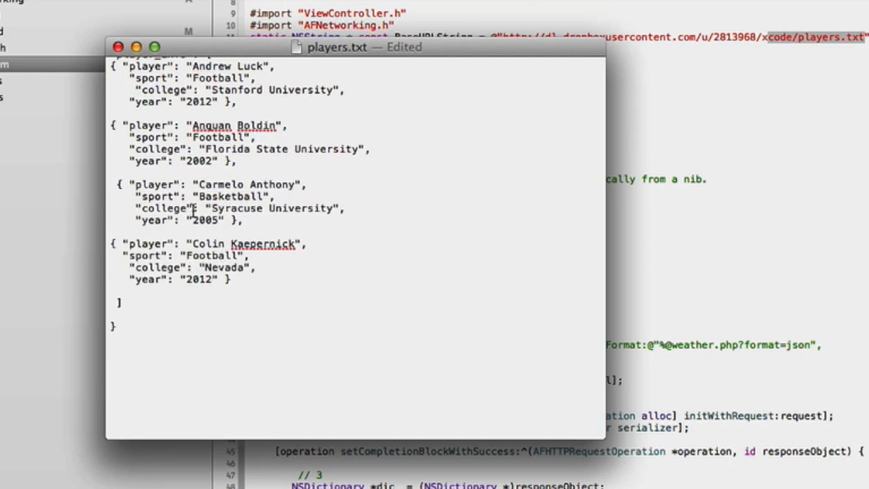
drag(197, 208, 220, 220)
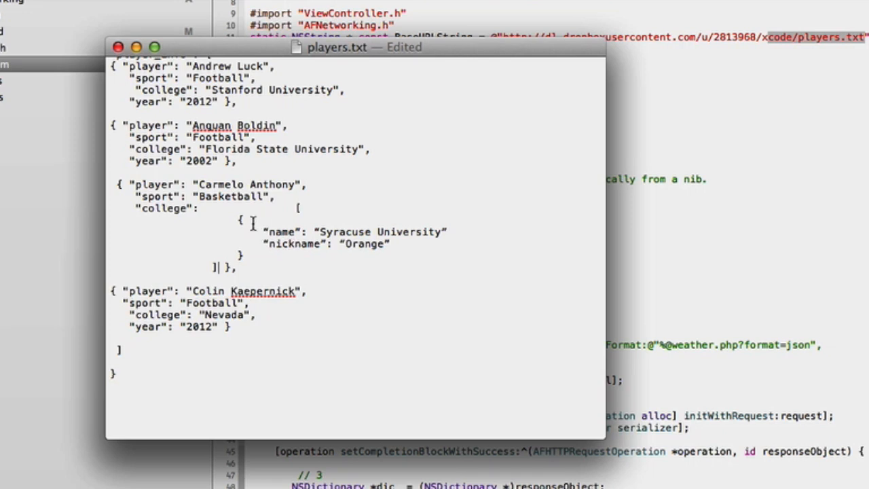
double_click(167, 208)
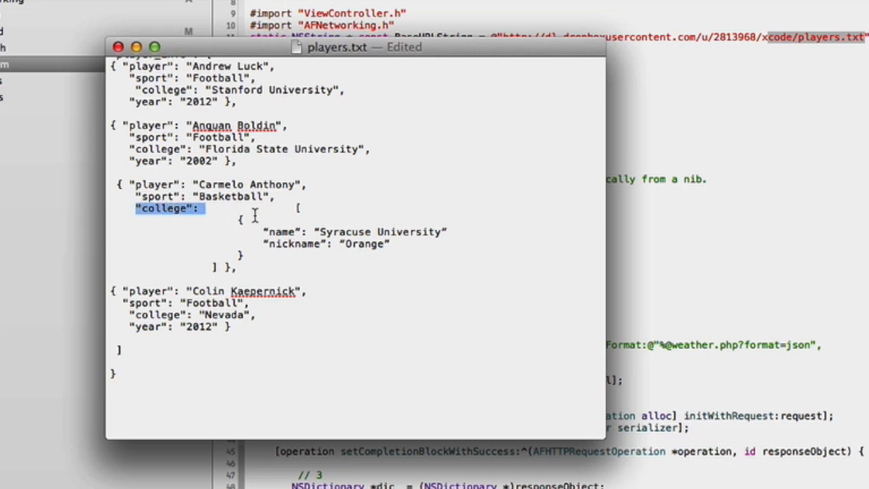
double_click(280, 232)
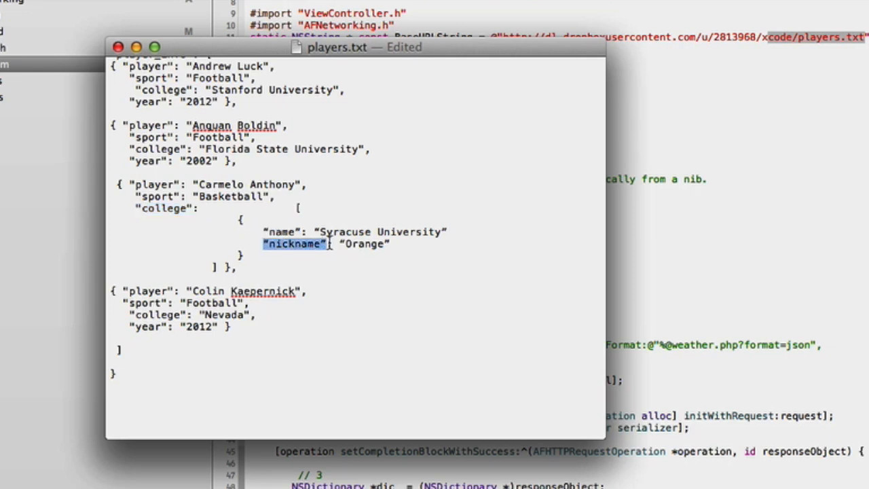
mouse_move(219, 270)
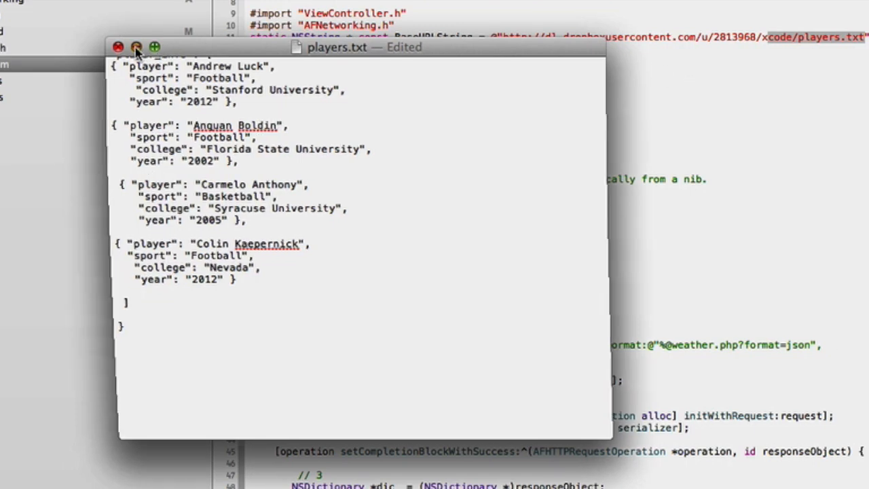
Minimize the players.txt window to reveal ViewController.m again
click(118, 47)
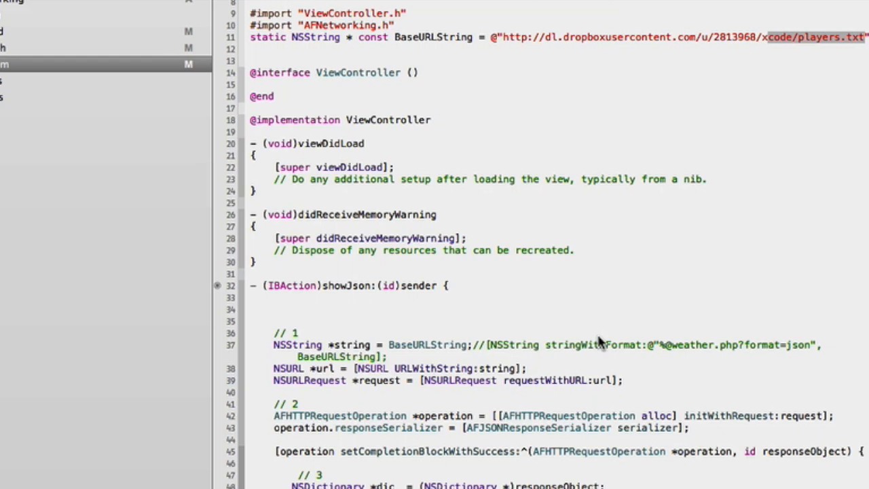
mouse_move(494, 182)
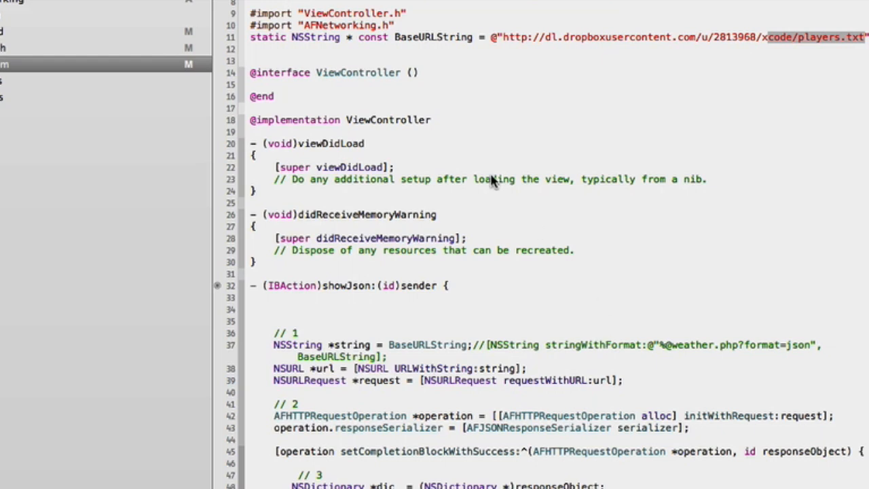
mouse_move(417, 72)
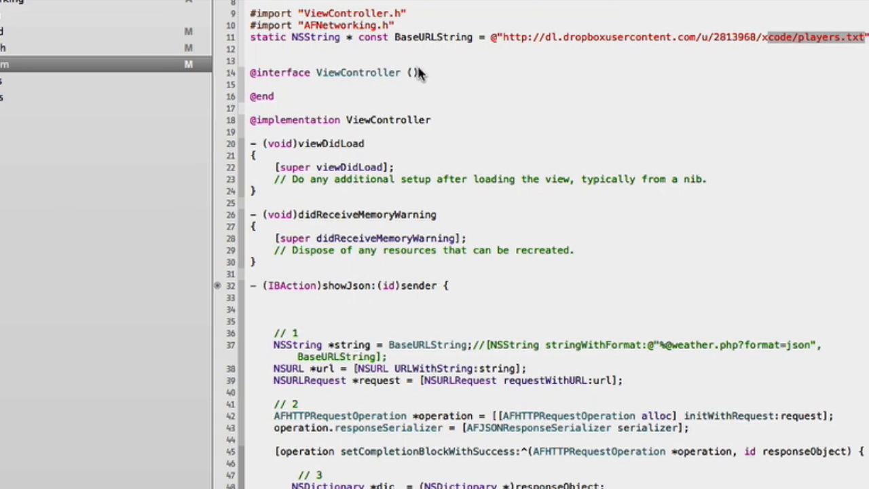
mouse_move(298, 179)
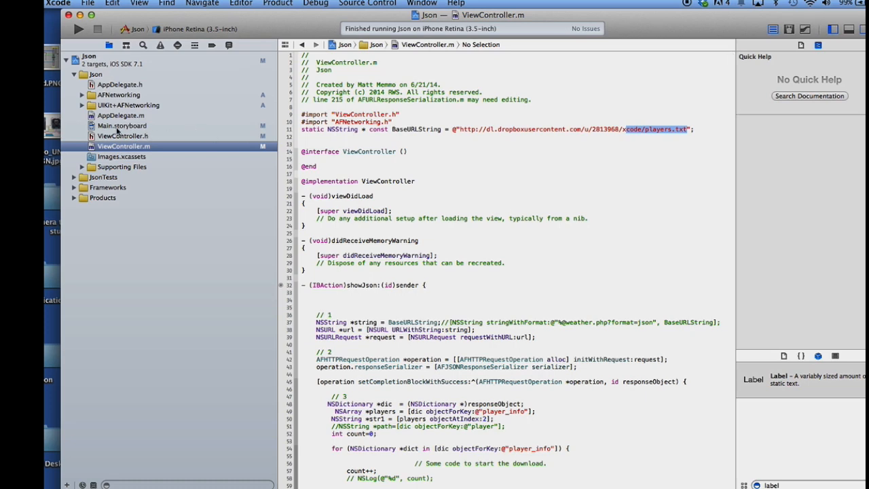
click(122, 125)
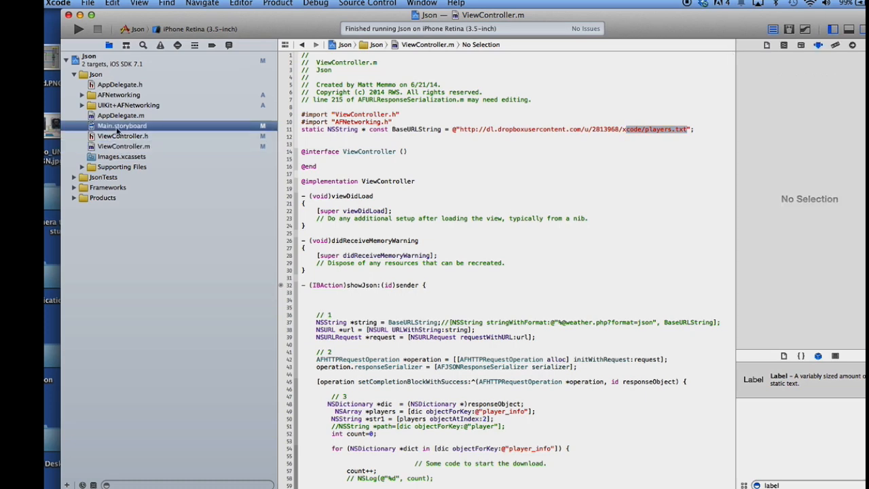
click(122, 125)
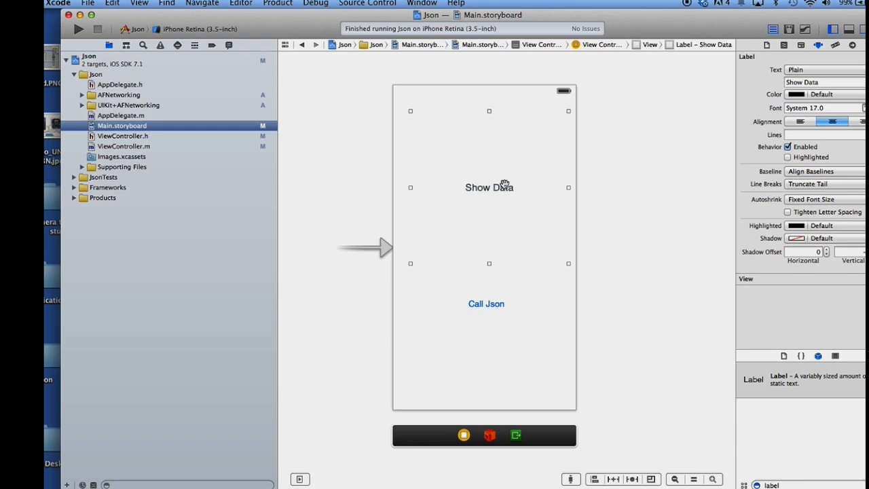
mouse_move(496, 304)
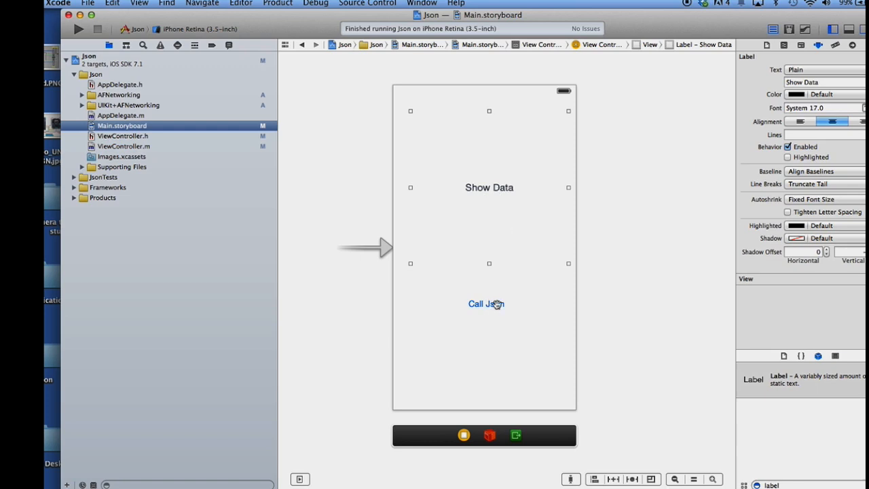
click(486, 304)
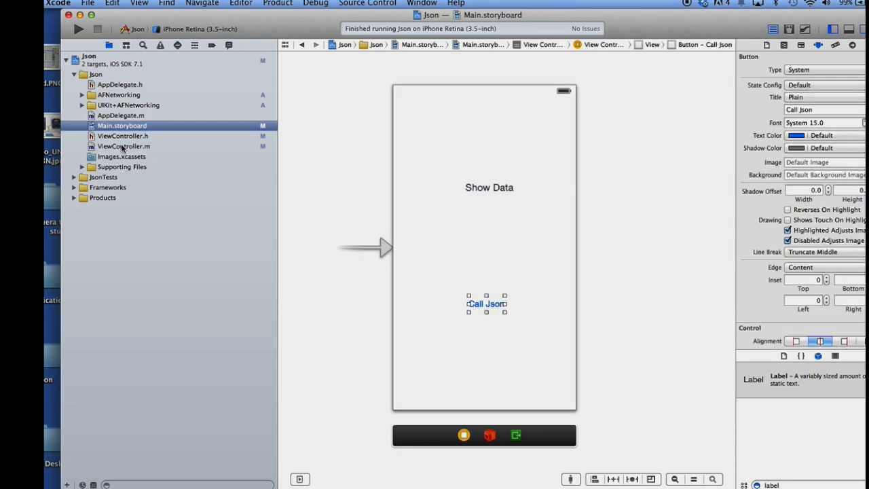
click(123, 146)
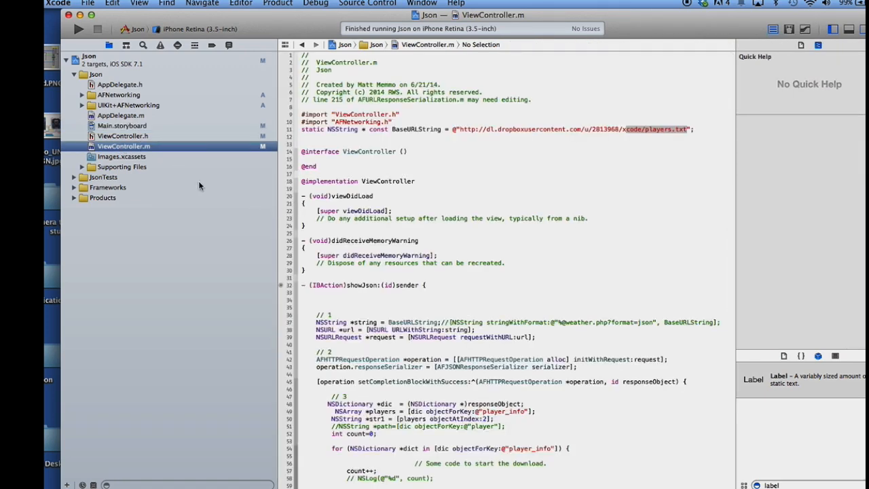
Show ViewController.h and pick out the showJson action declaration
click(123, 136)
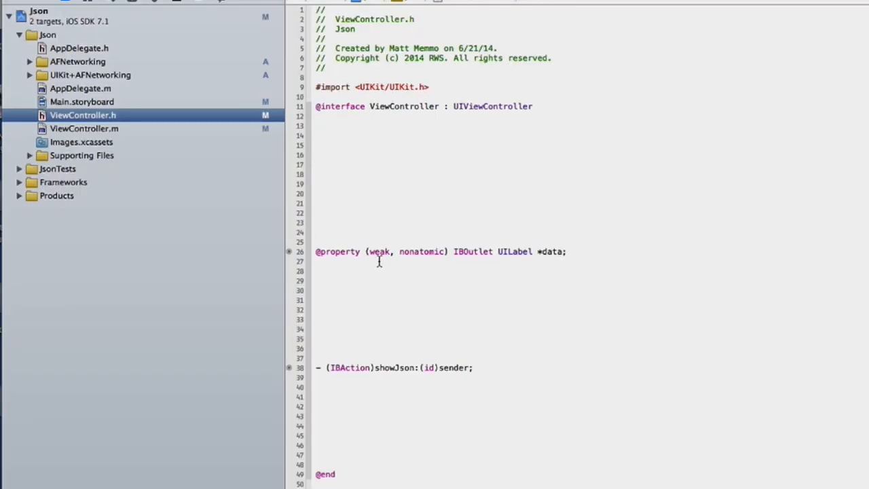
mouse_move(523, 313)
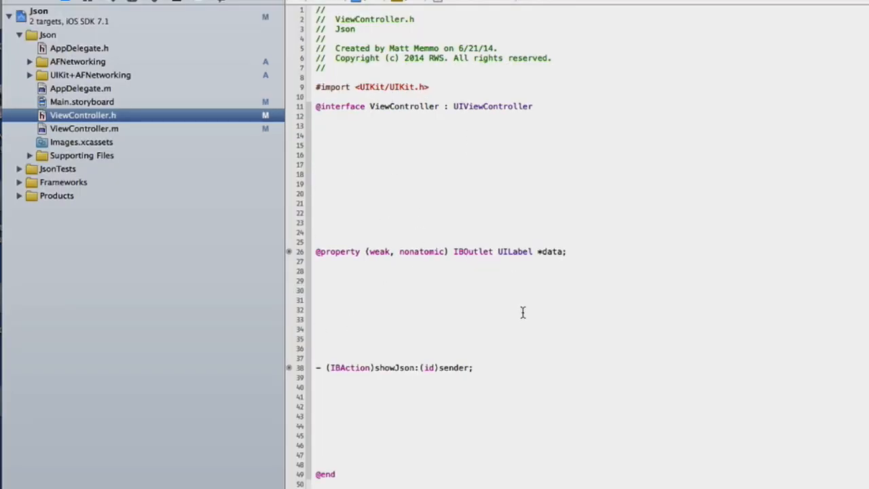
double_click(397, 368)
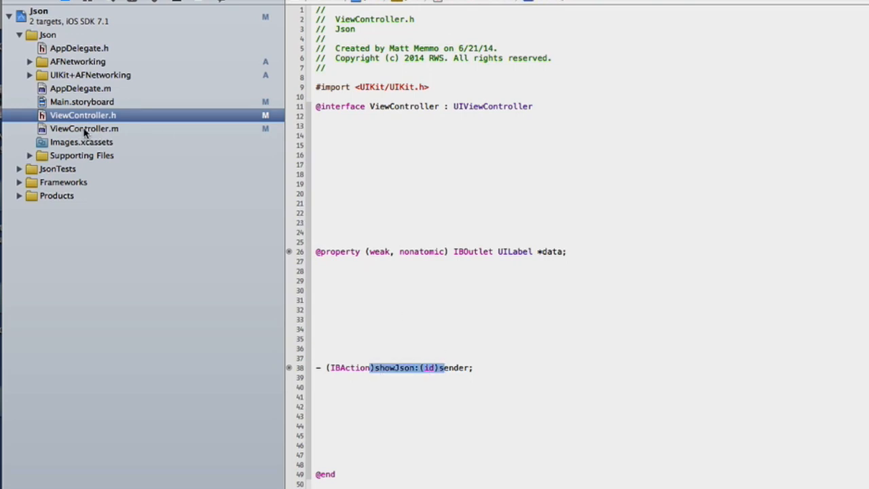
Return to ViewController.m and scroll down to the showJson method
click(84, 128)
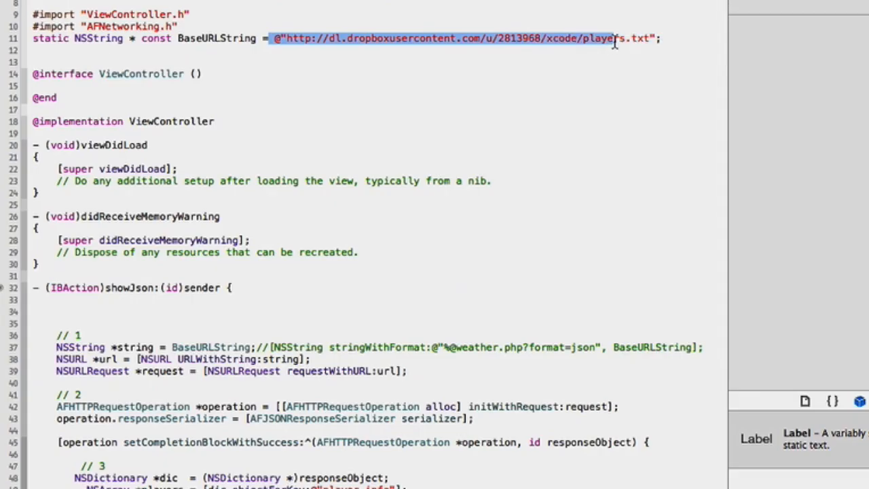
mouse_move(360, 116)
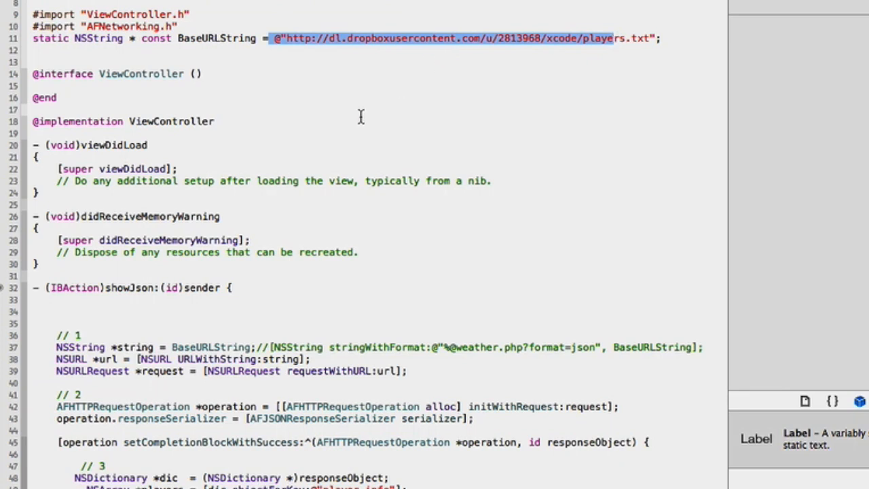
mouse_move(361, 116)
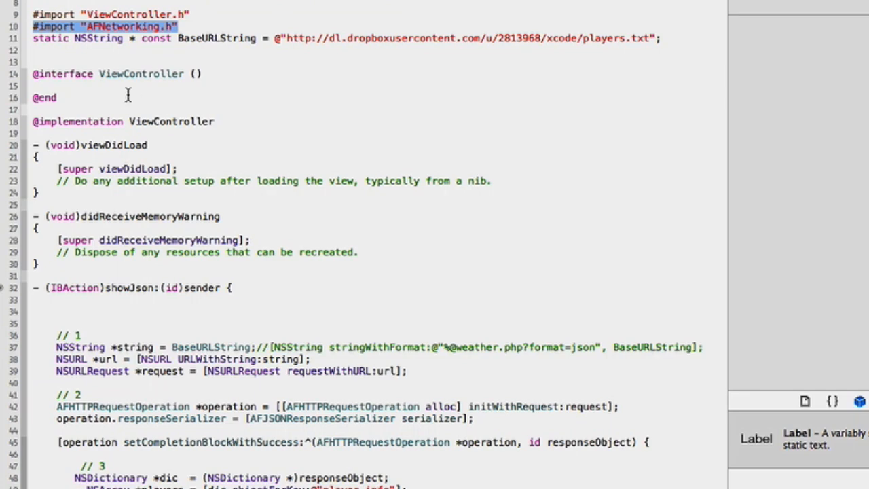
scroll(down, 3)
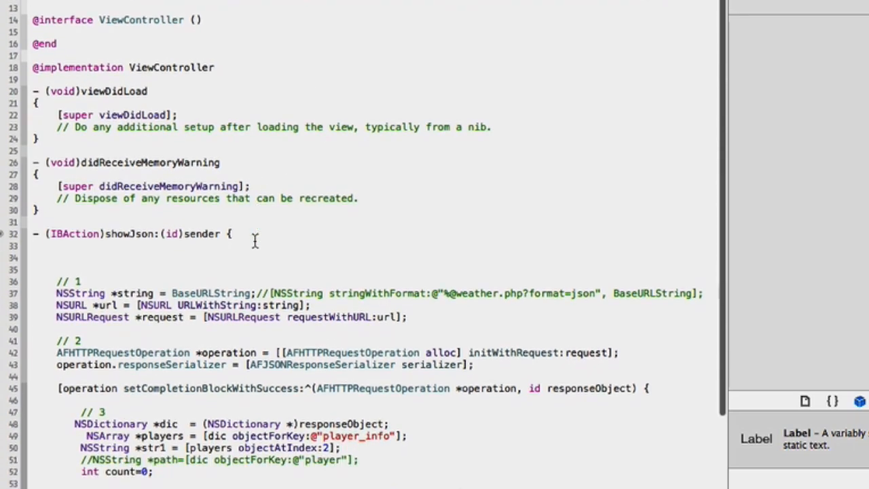
scroll(down, 3)
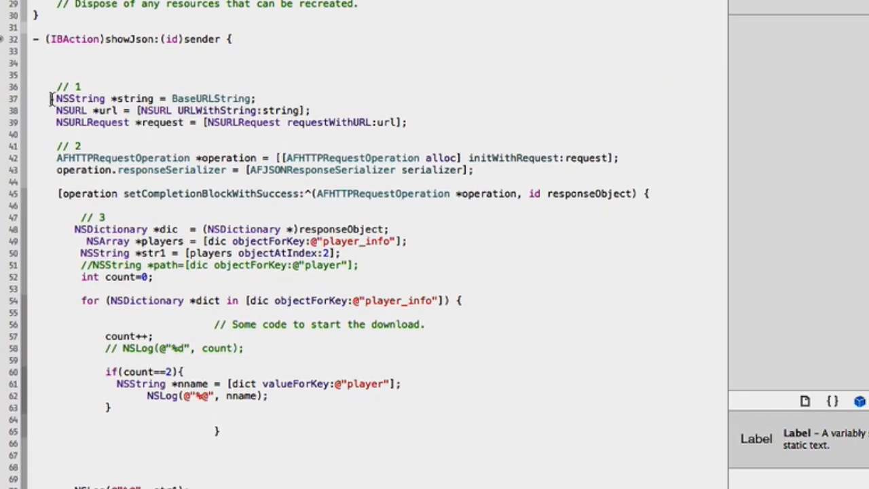
drag(51, 98, 408, 123)
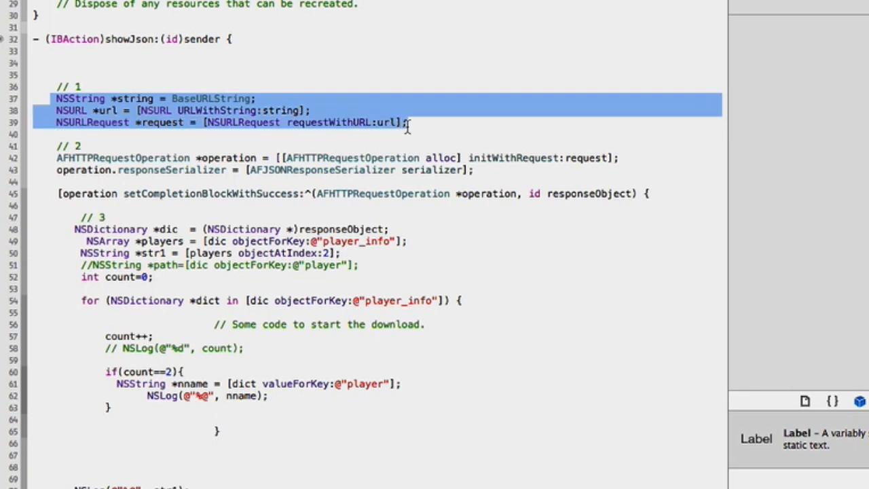
mouse_move(114, 98)
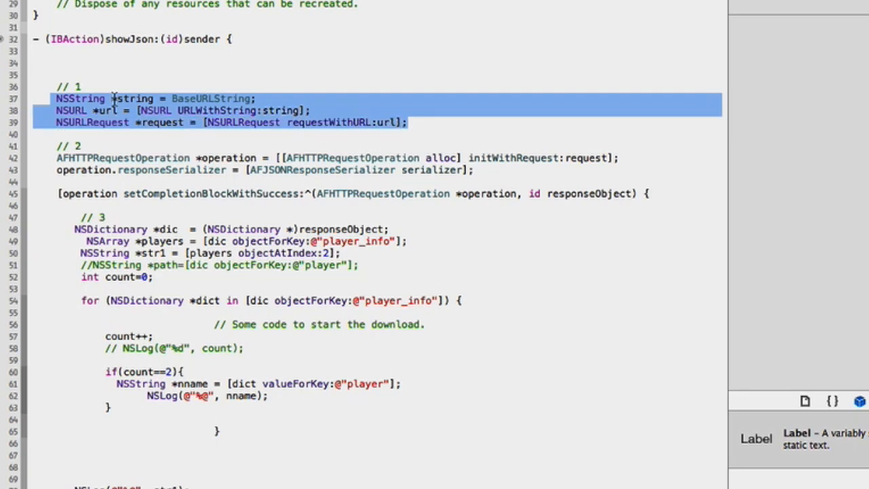
click(61, 110)
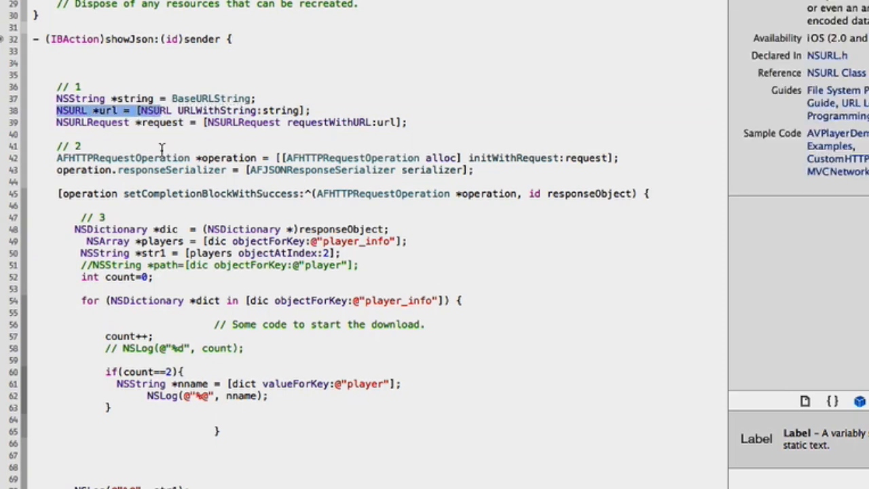
click(156, 122)
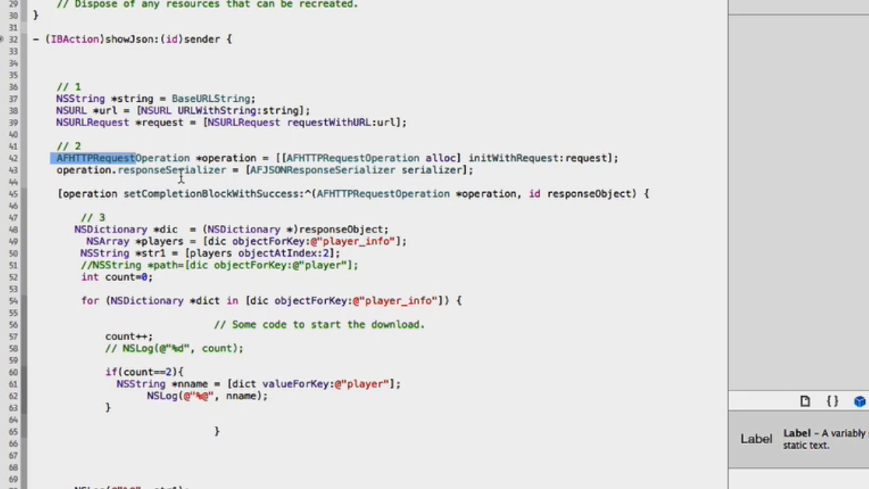
click(200, 158)
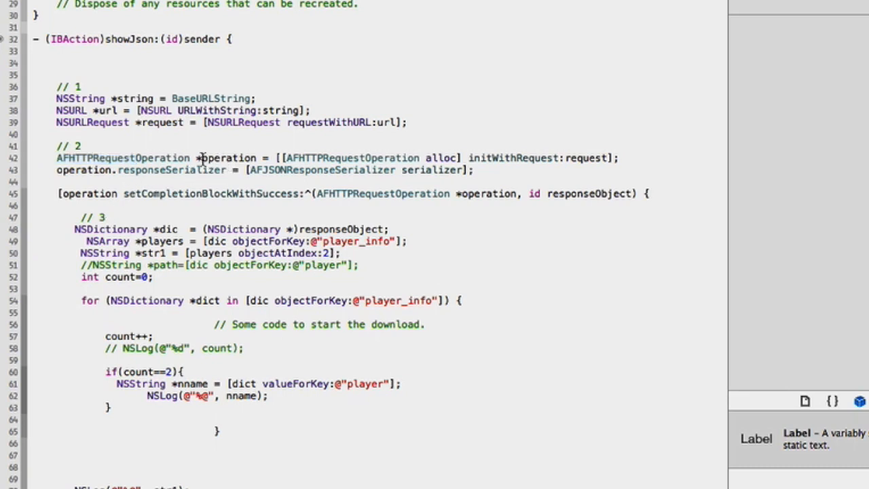
double_click(228, 157)
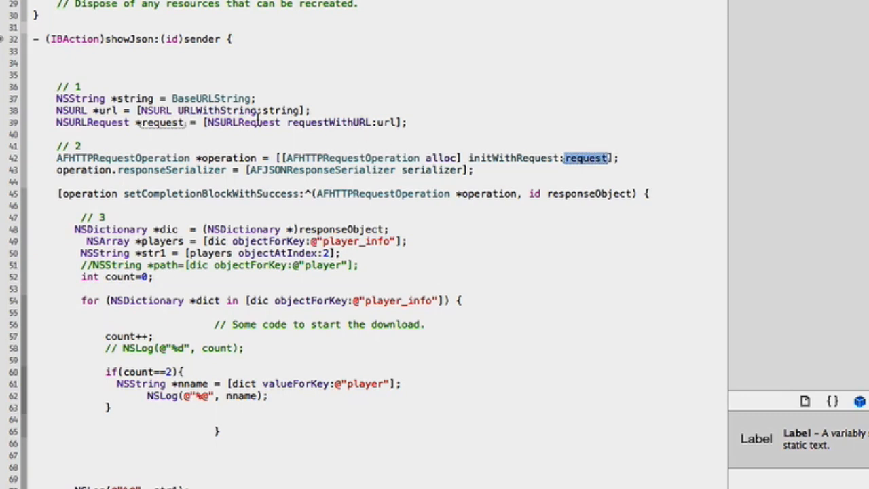
mouse_move(73, 192)
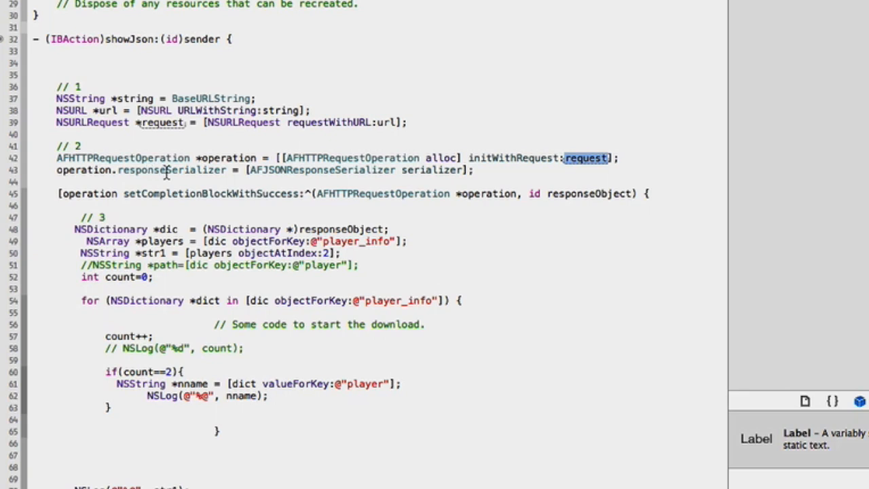
mouse_move(235, 183)
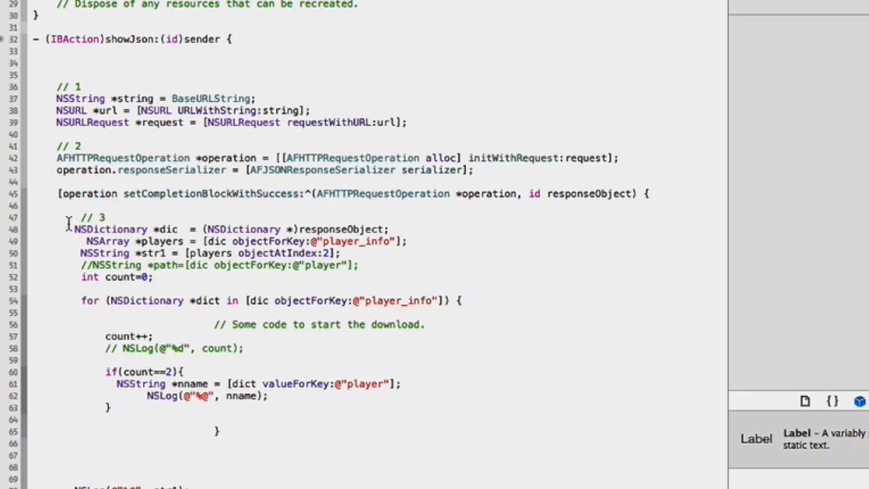
drag(61, 217, 207, 275)
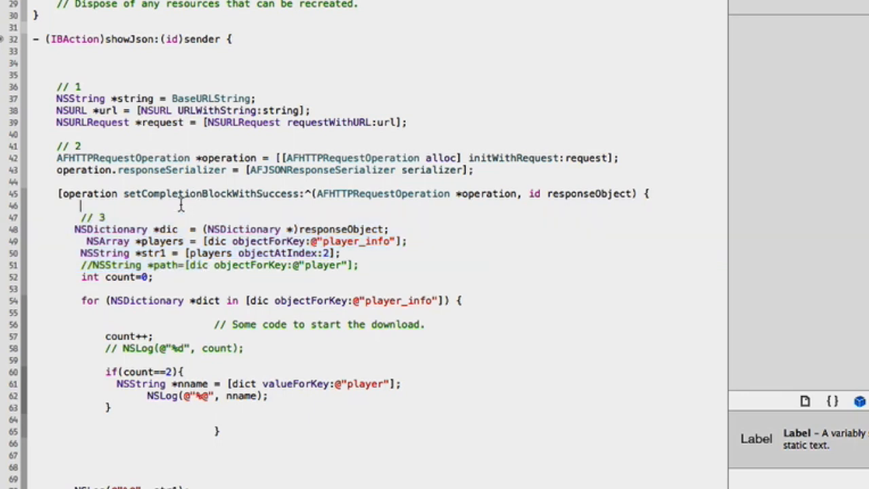
mouse_move(279, 214)
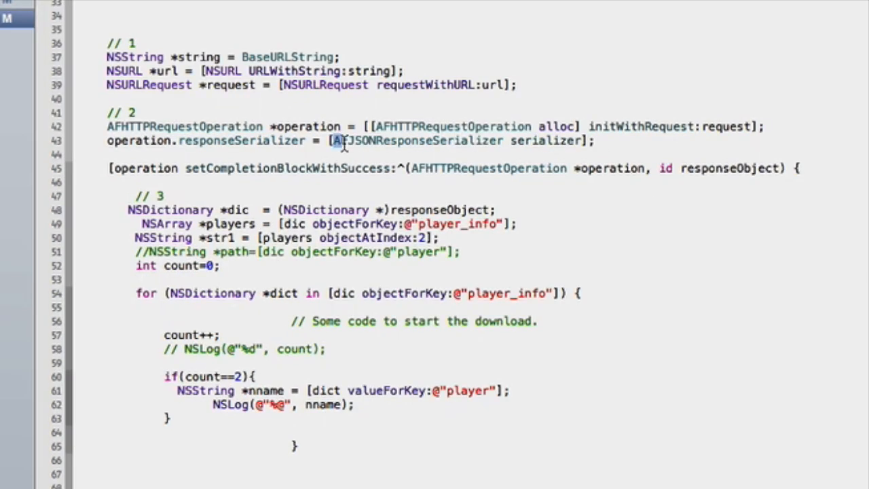
double_click(356, 141)
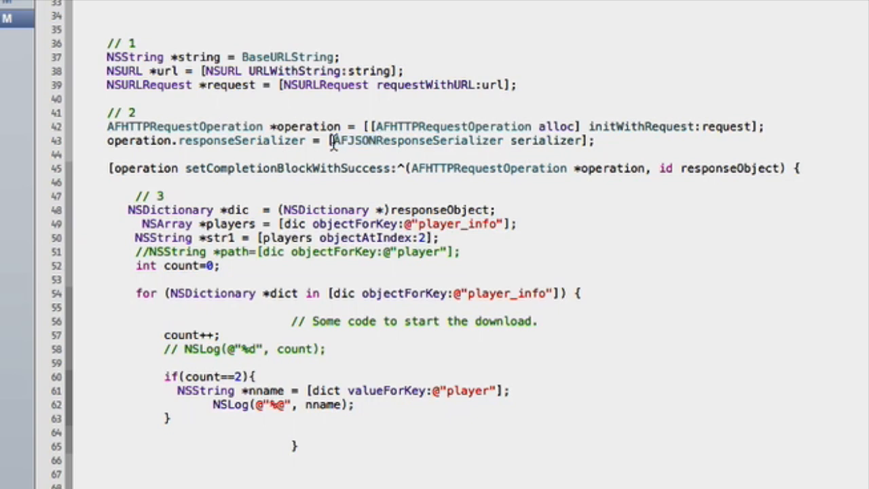
double_click(354, 140)
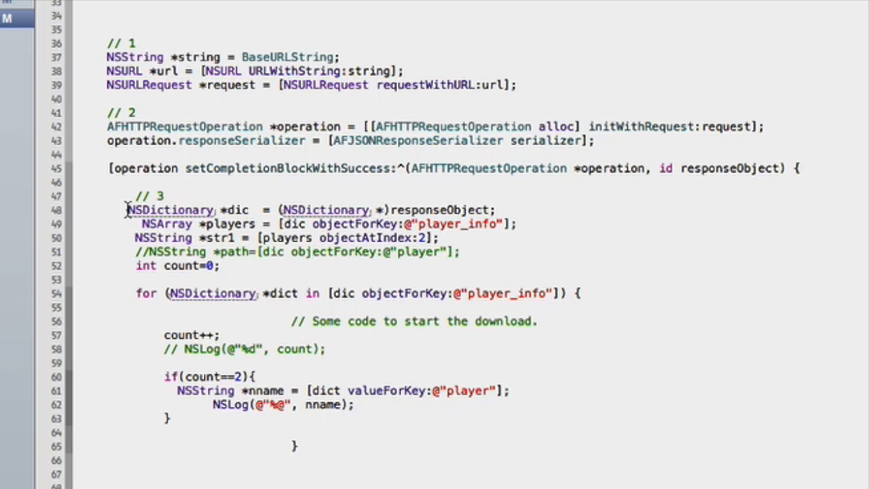
mouse_move(242, 210)
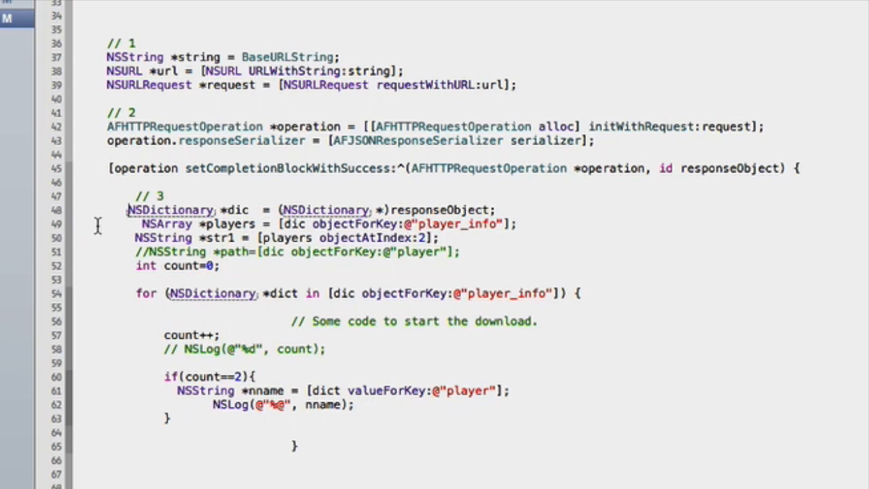
drag(277, 210, 449, 210)
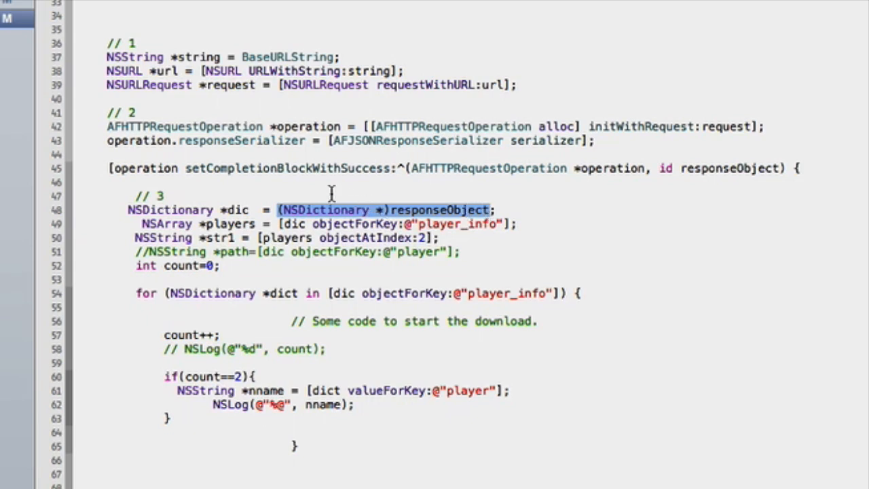
mouse_move(227, 211)
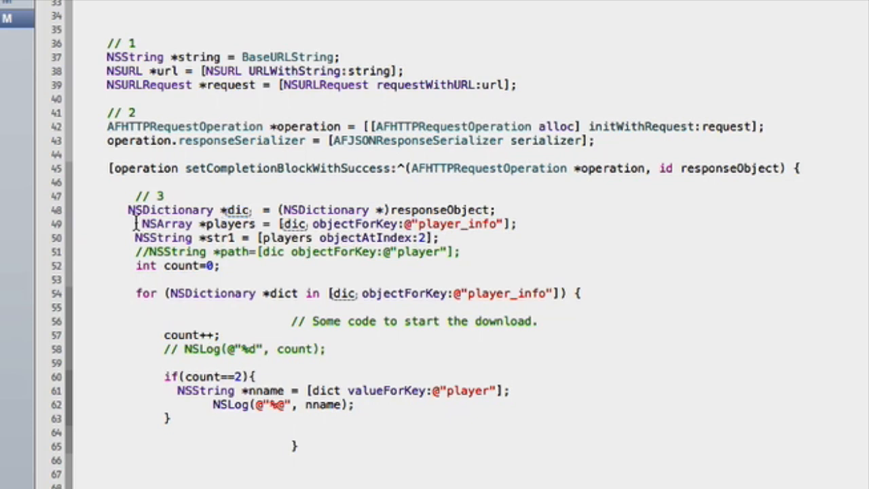
drag(135, 225, 210, 225)
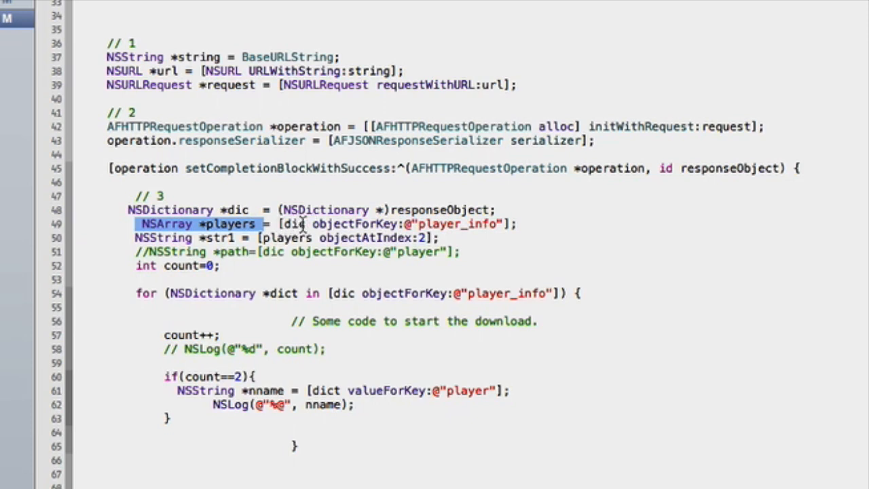
mouse_move(311, 224)
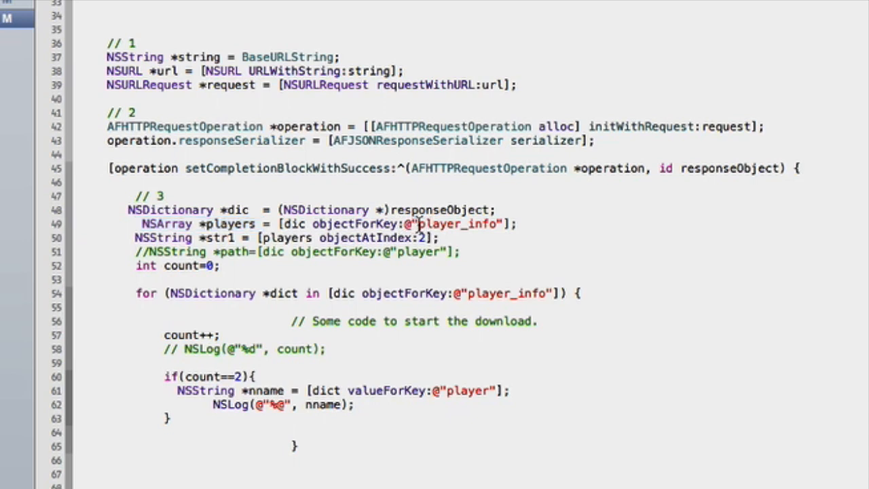
double_click(453, 224)
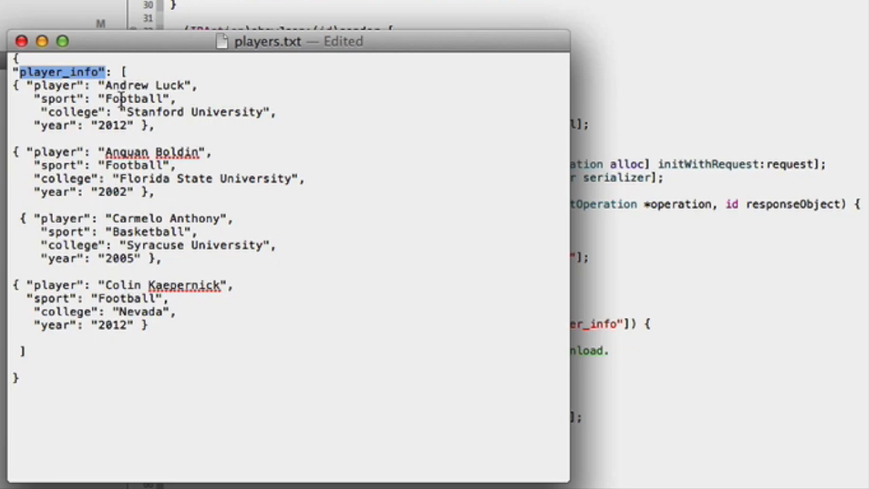
mouse_move(96, 141)
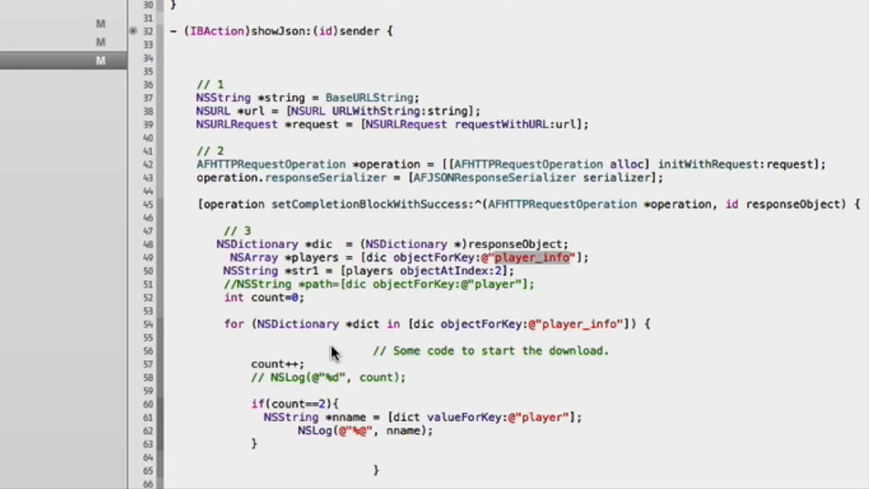
mouse_move(353, 264)
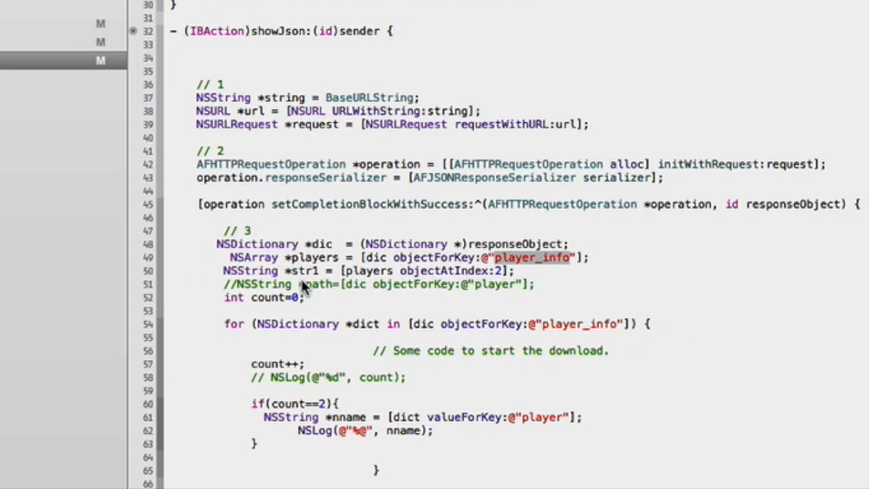
mouse_move(263, 286)
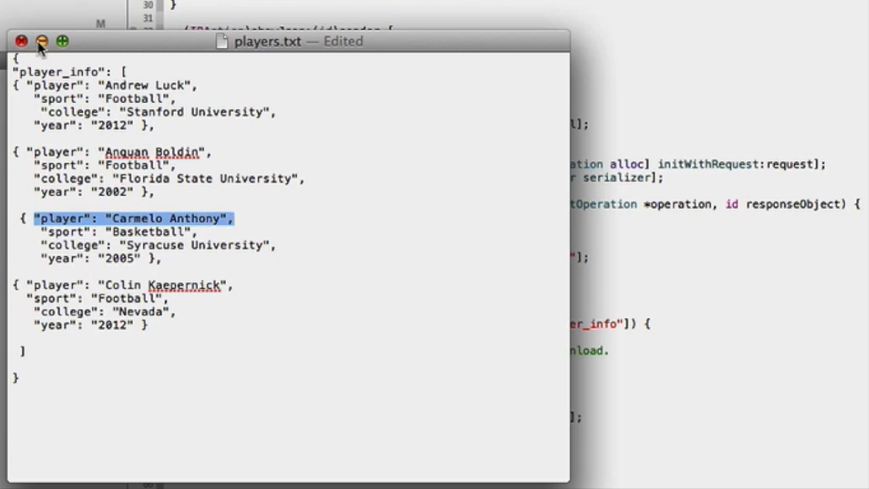
click(41, 41)
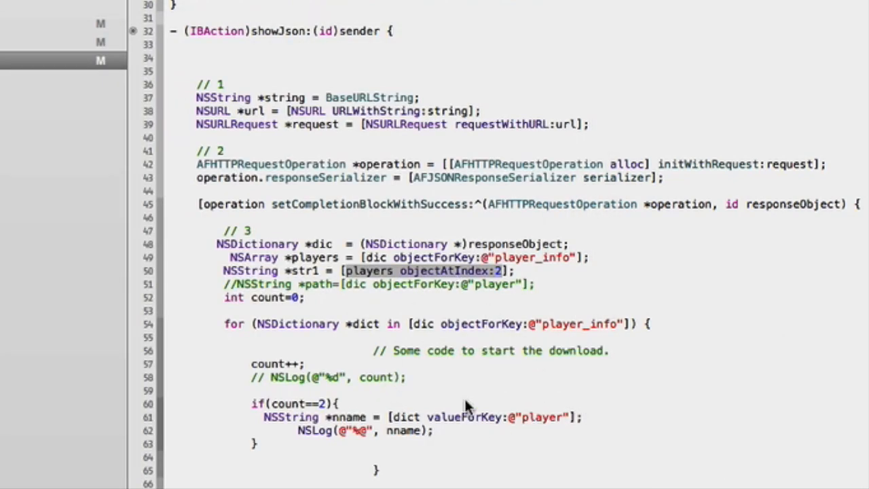
mouse_move(333, 292)
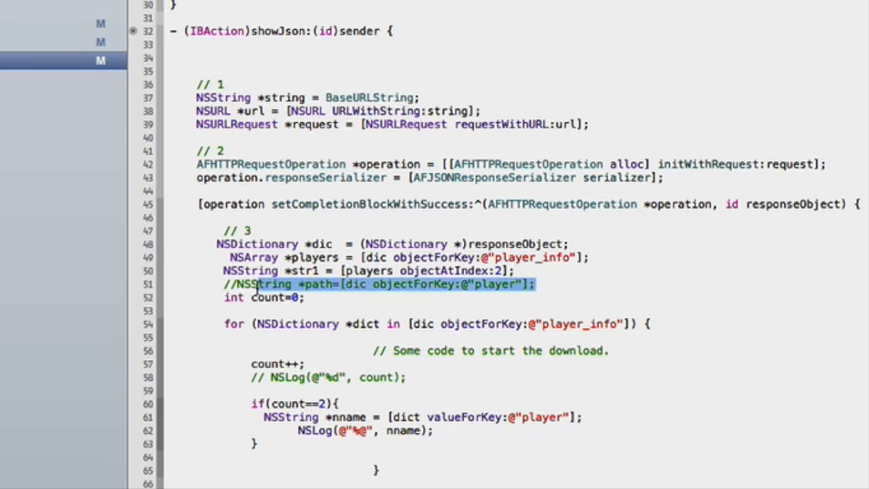
Delete the commented path line, then mark the player_info lookup and count==2 condition
key(Delete)
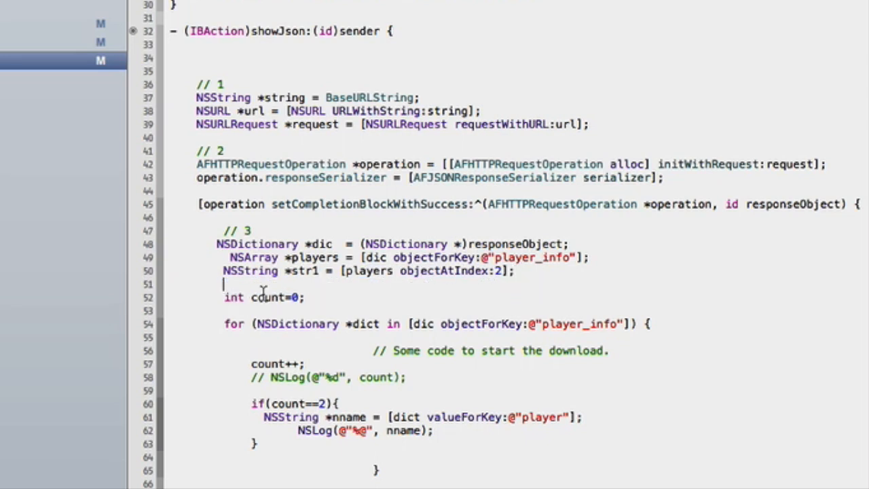
mouse_move(340, 346)
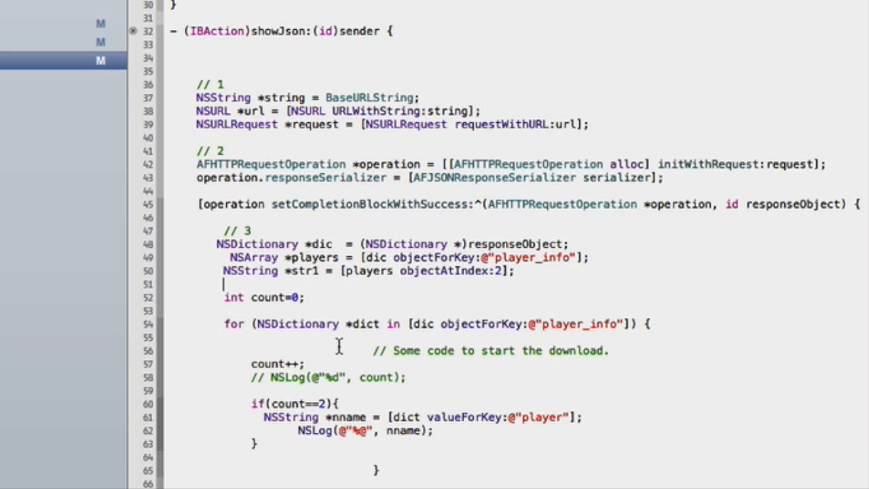
mouse_move(287, 318)
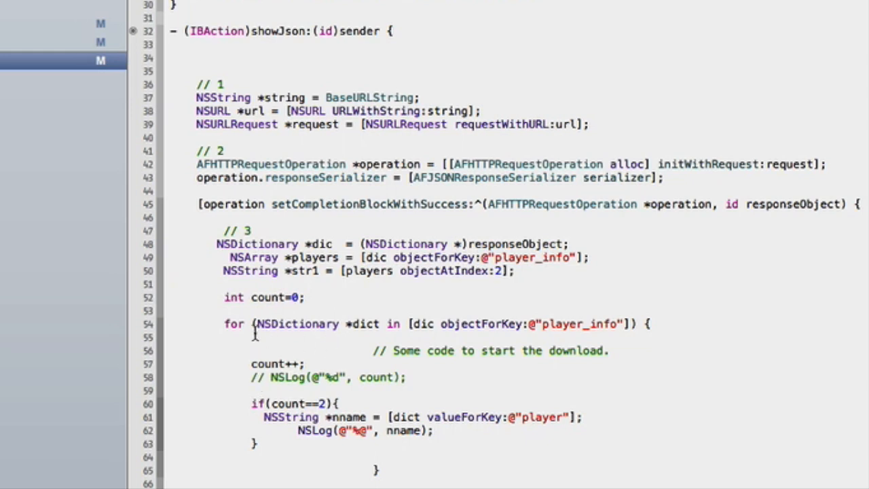
click(577, 324)
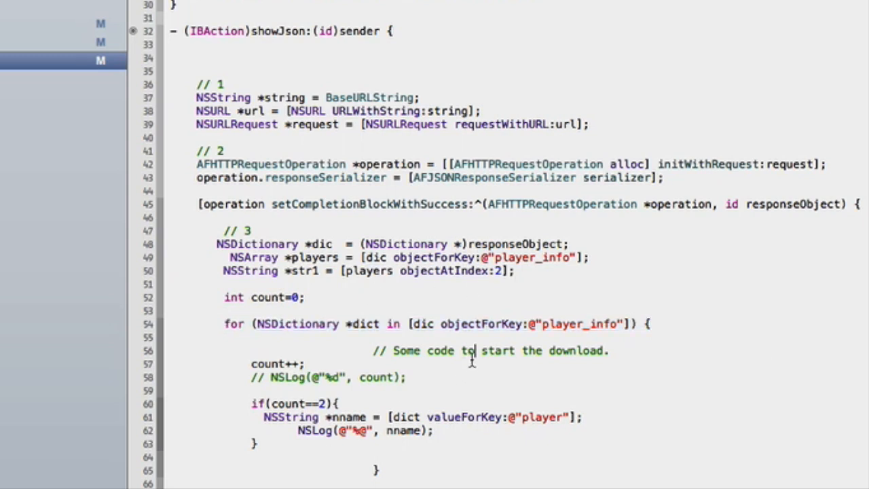
mouse_move(474, 337)
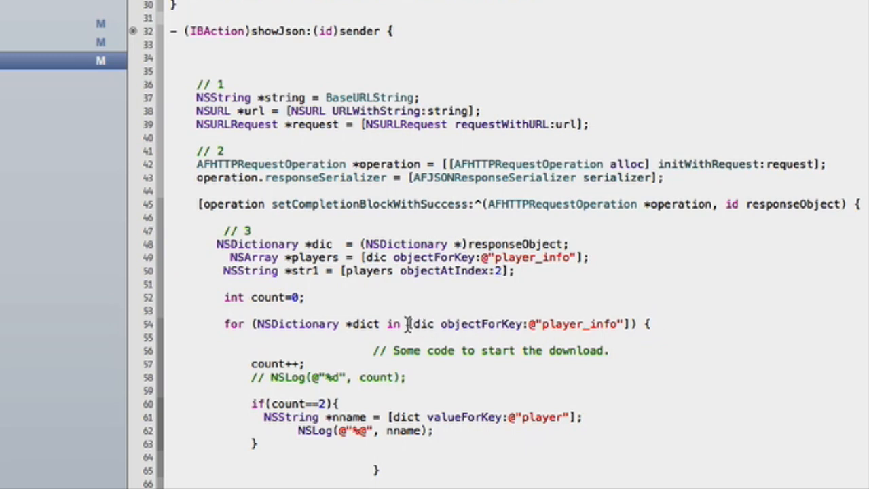
double_click(516, 324)
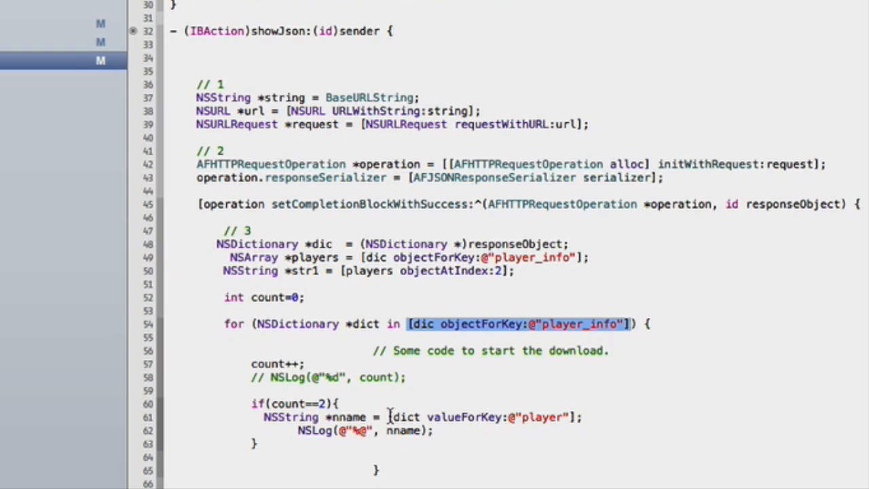
mouse_move(271, 364)
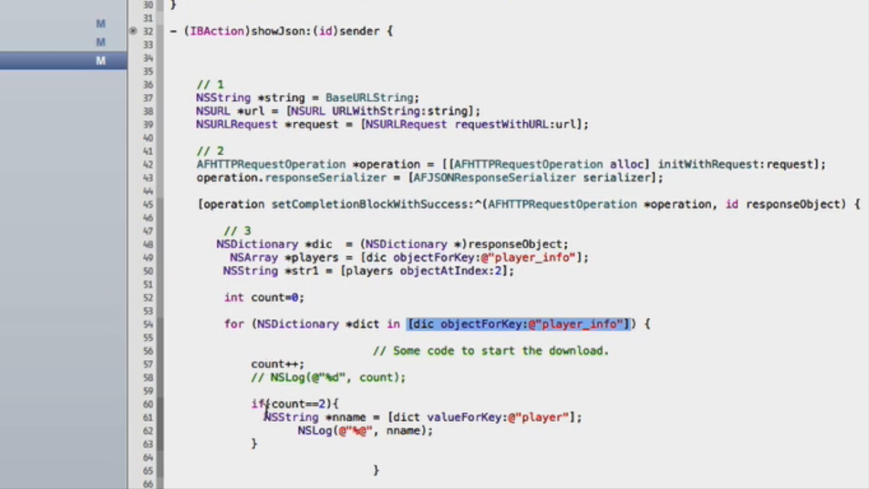
double_click(292, 405)
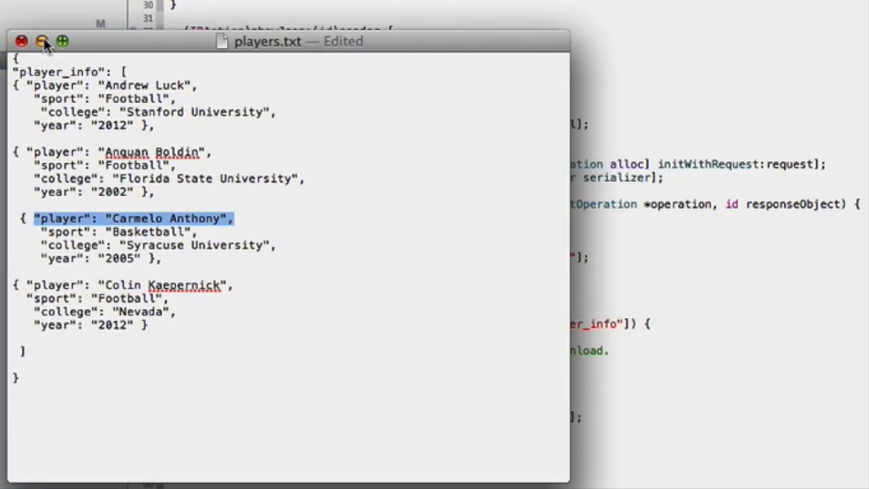
Compare the logged player key against the player key in players.txt
click(42, 42)
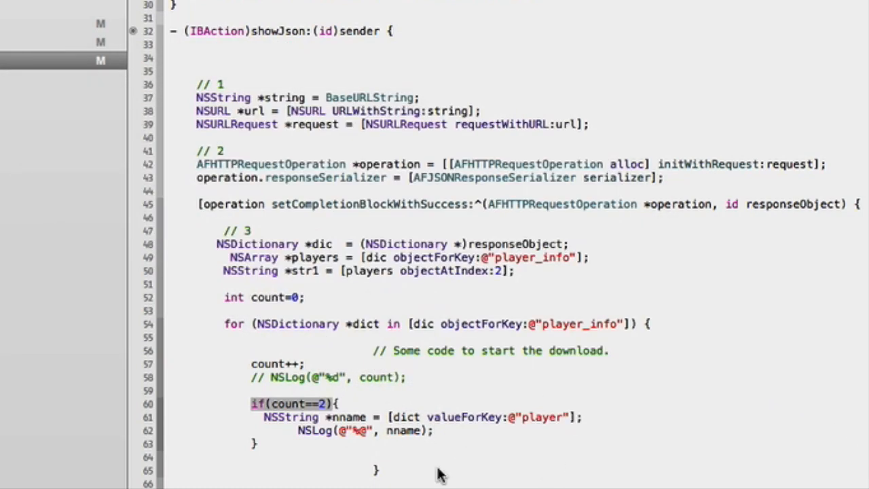
mouse_move(528, 426)
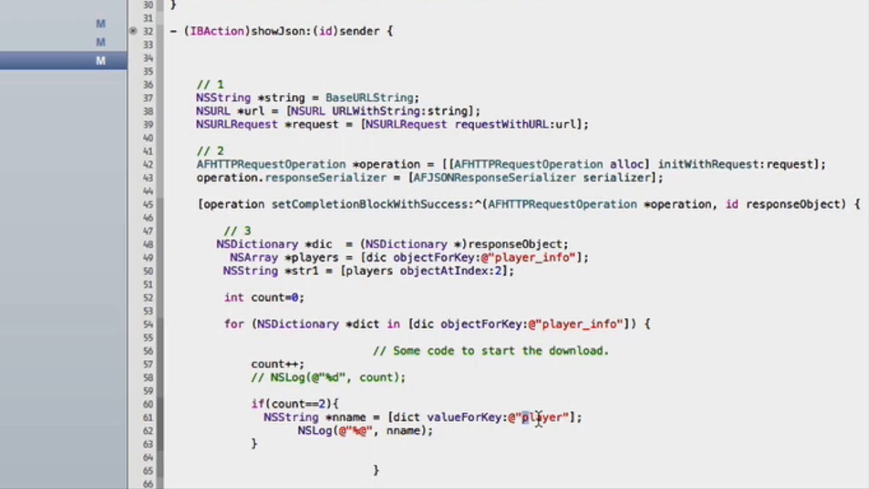
double_click(542, 417)
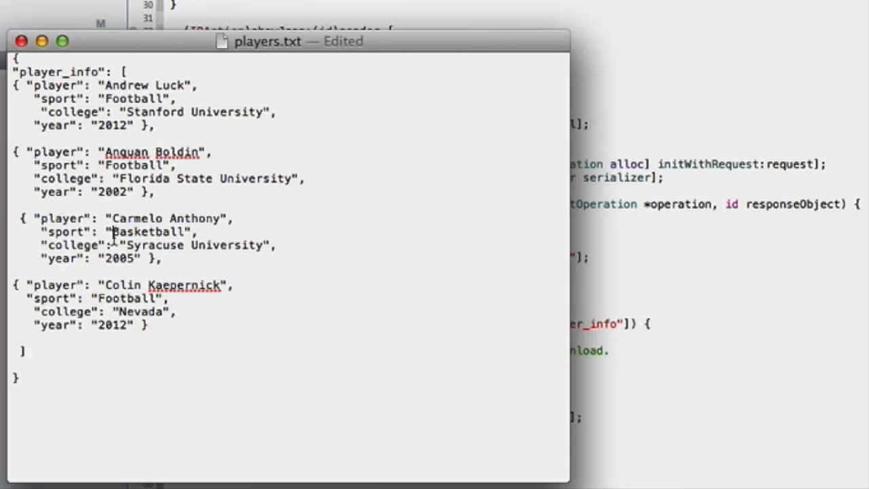
double_click(62, 218)
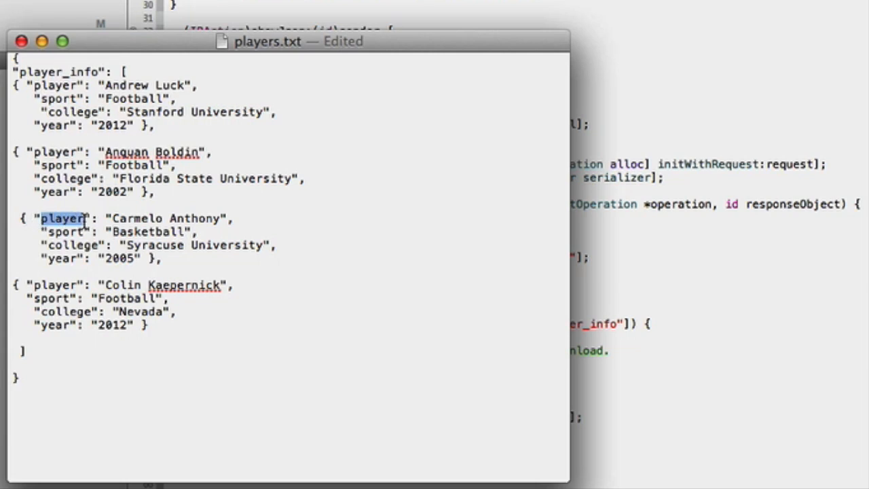
double_click(166, 218)
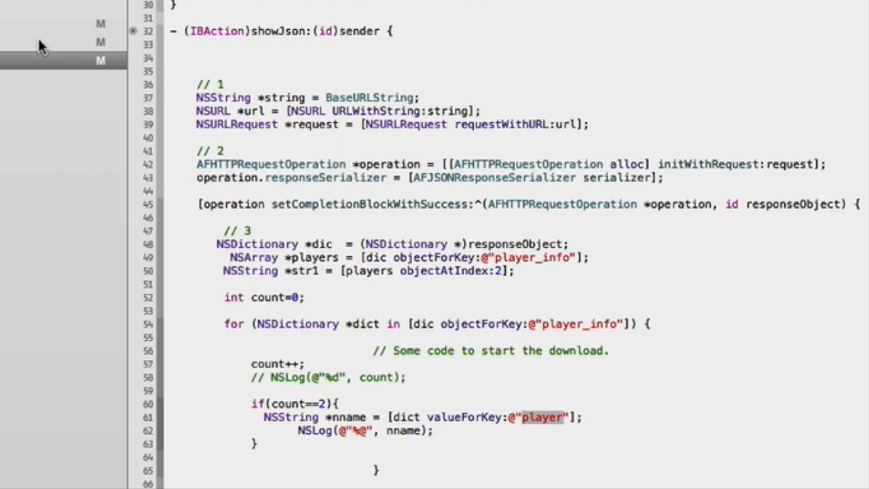
mouse_move(282, 440)
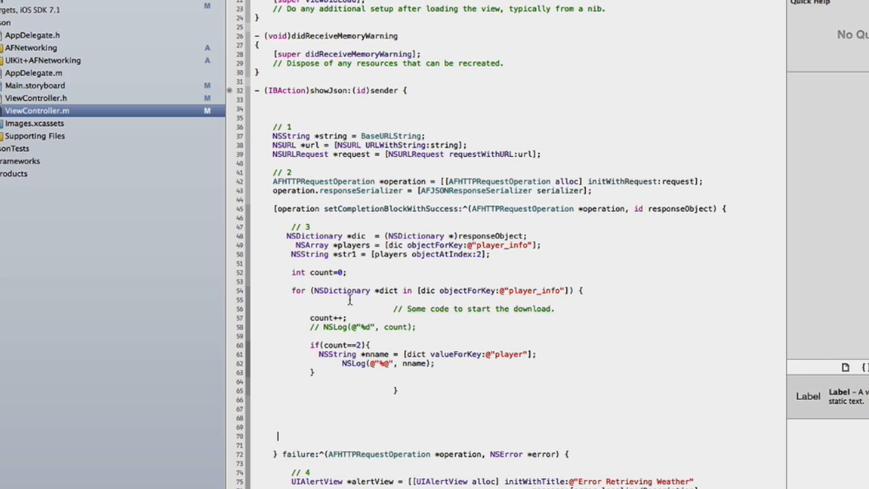
Add NSLog(@"%@", str1); after the str1 assignment and highlight str1
text(NSLog(@"%@", str1);)
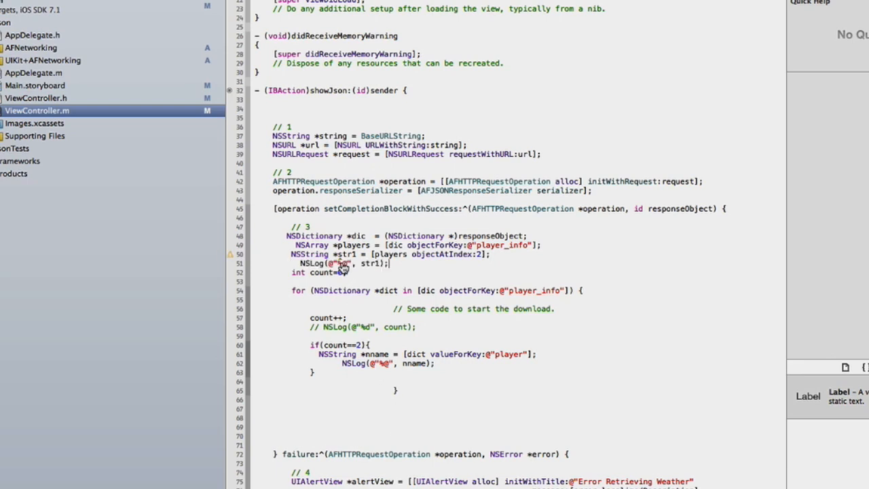
double_click(346, 254)
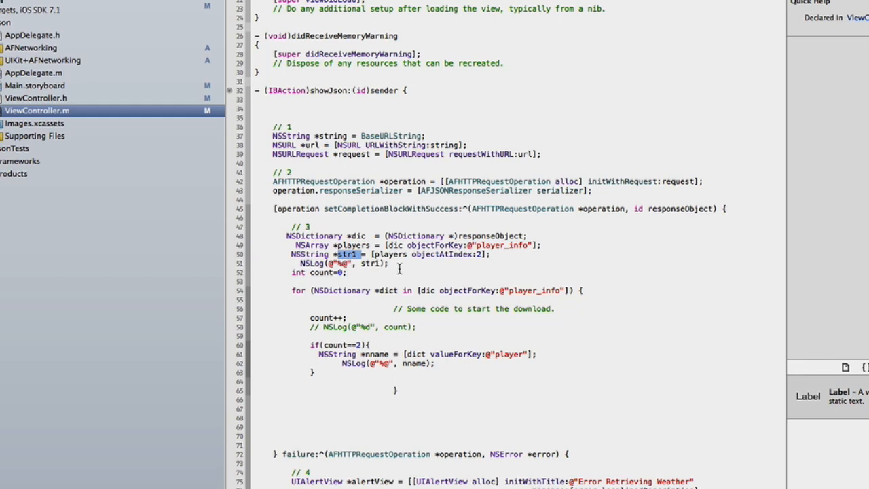
mouse_move(399, 269)
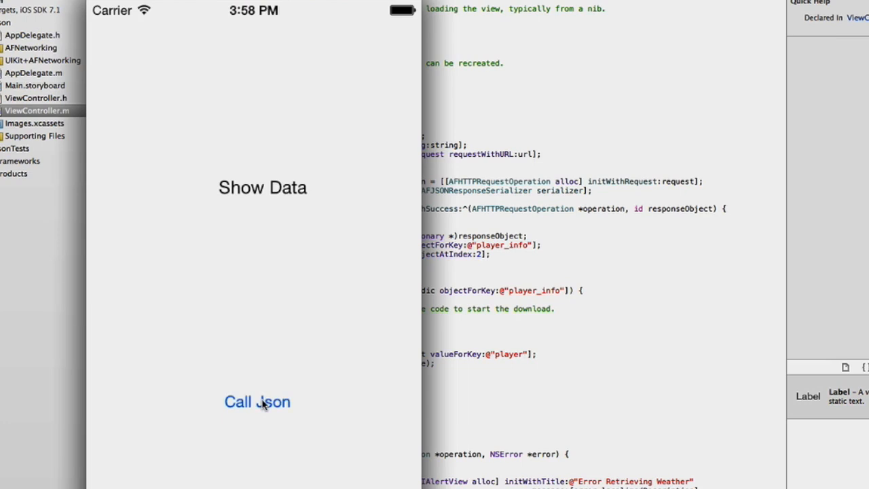
Tap Call Json to log Carmelo Anthony's entry and Anquan Boldin, then minimize the players.txt window
click(257, 401)
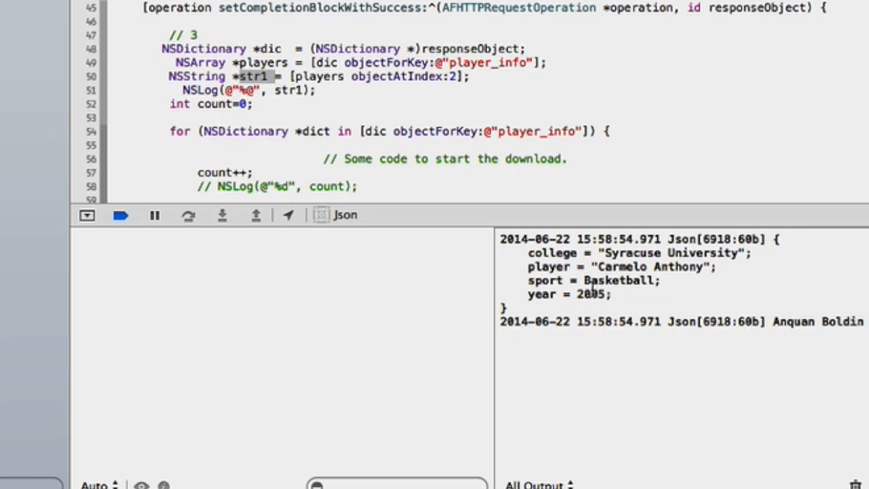
mouse_move(788, 326)
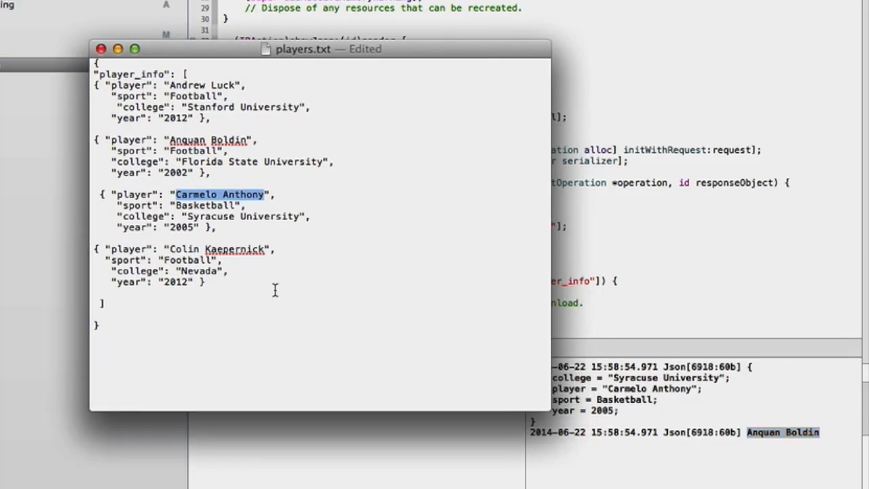
mouse_move(182, 99)
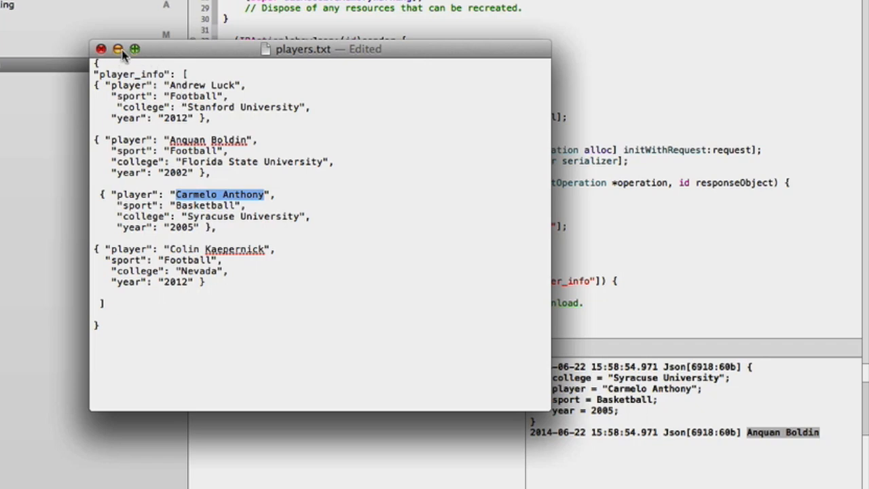
click(102, 49)
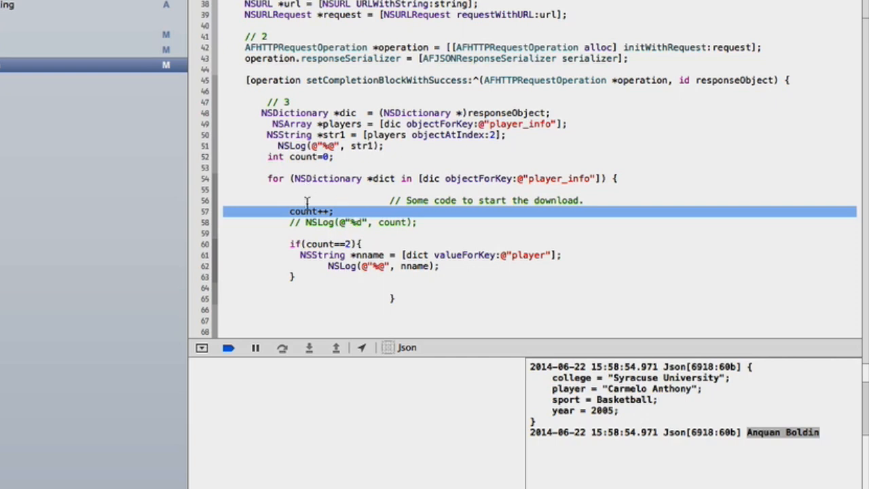
mouse_move(352, 214)
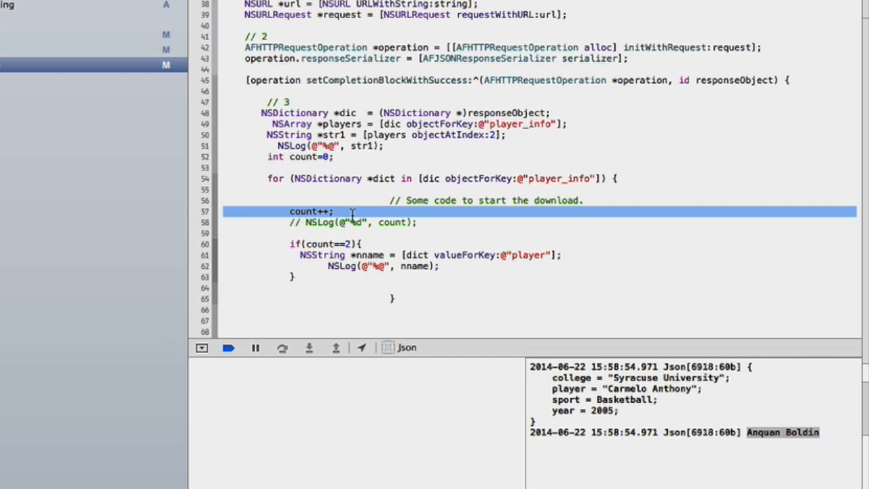
mouse_move(343, 237)
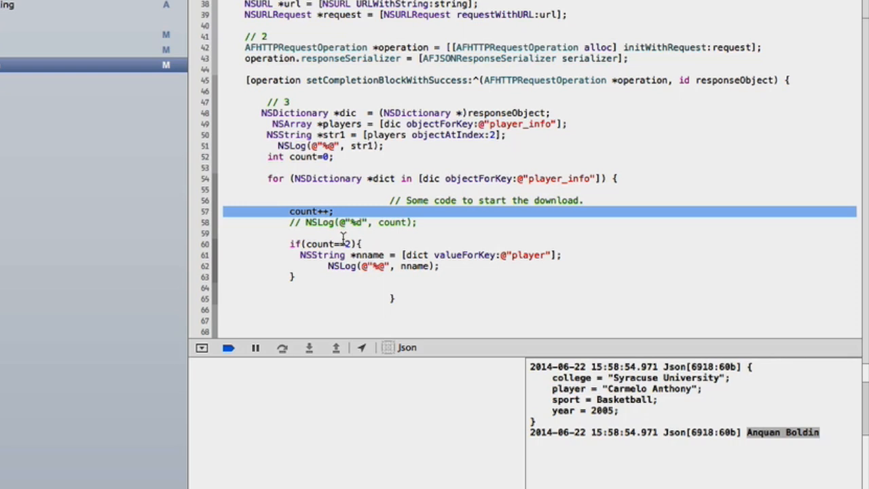
Remove count++ from the loop's top and add it below the if block's closing brace
click(290, 210)
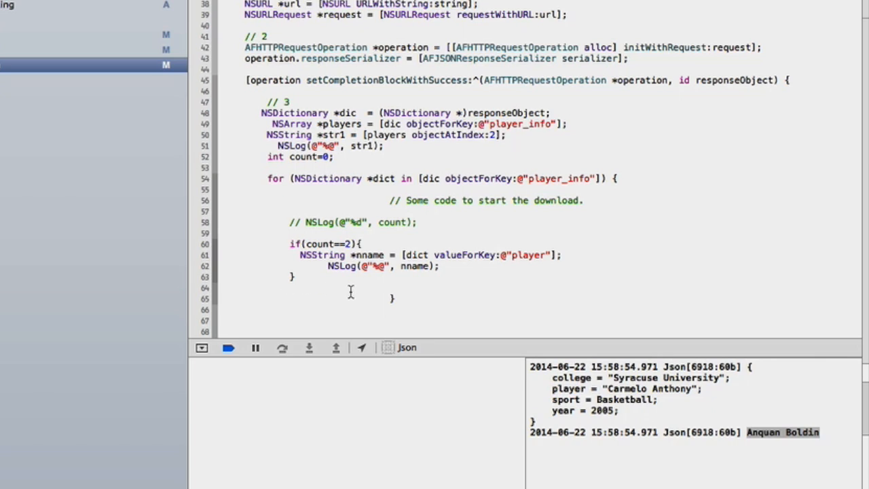
text(count++;)
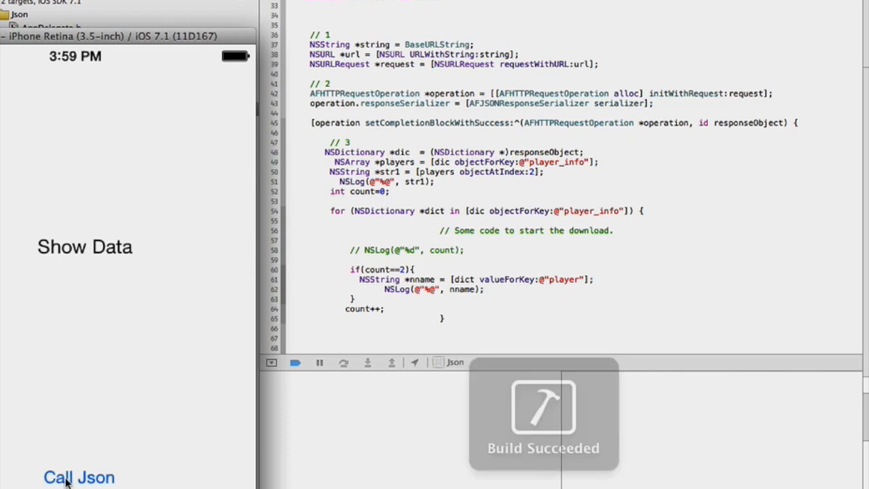
Rerun to log Carmelo Anthony, switch valueForKey to @"college", and rerun to log Syracuse University
click(79, 477)
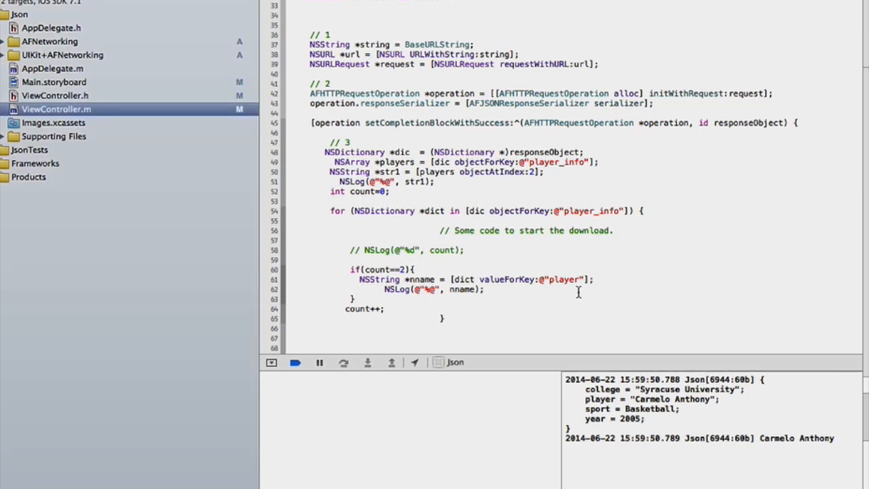
text(college)
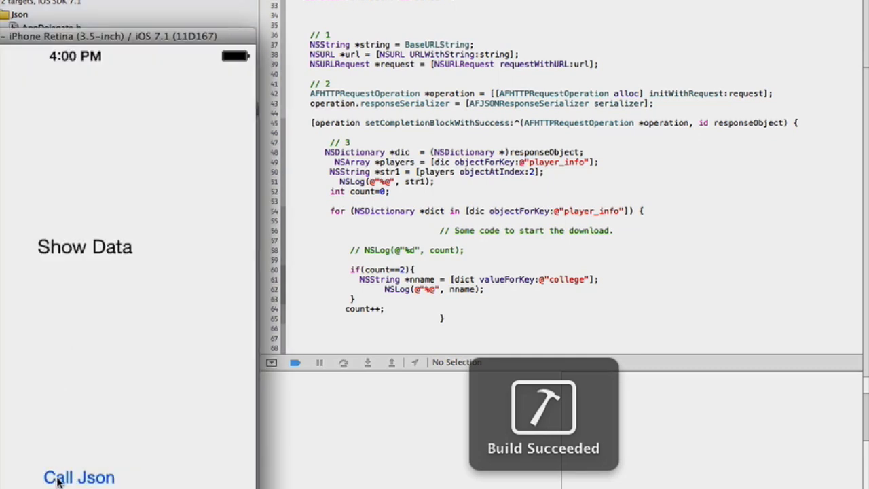
click(78, 477)
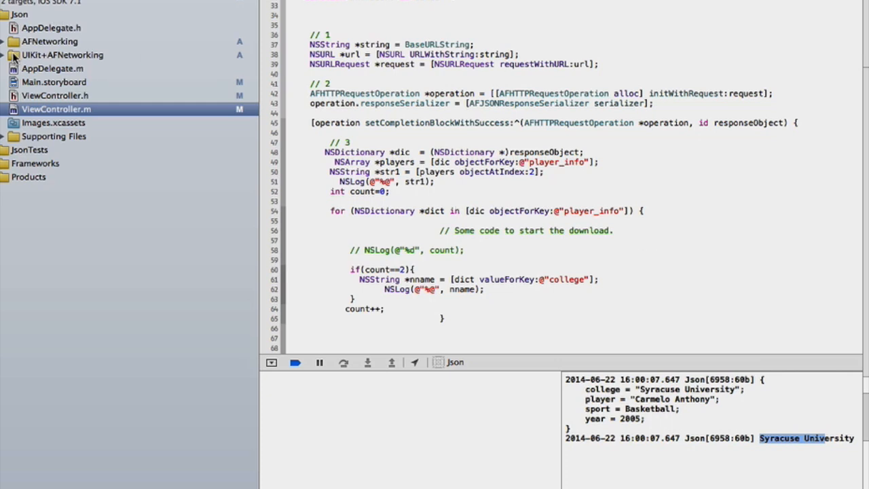
Open AFURLResponseSerialization.m from the AFNetworking group and scroll to AFJSONResponseSerializer's init
click(4, 42)
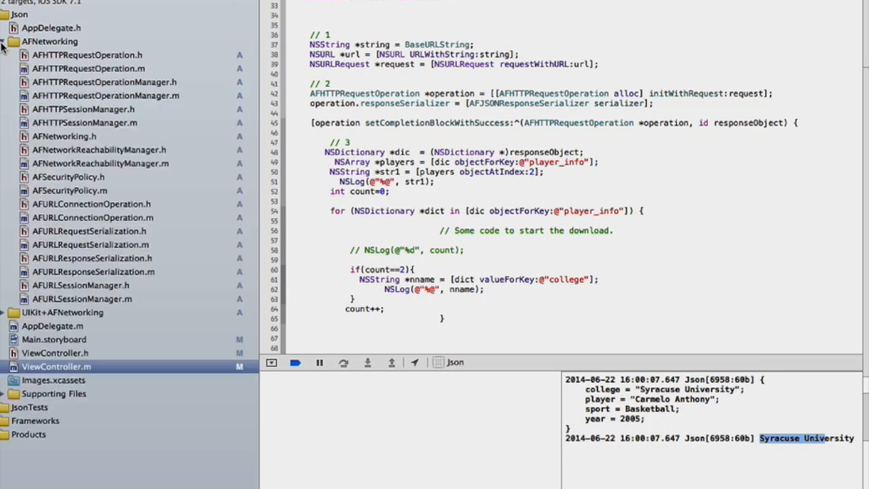
mouse_move(150, 329)
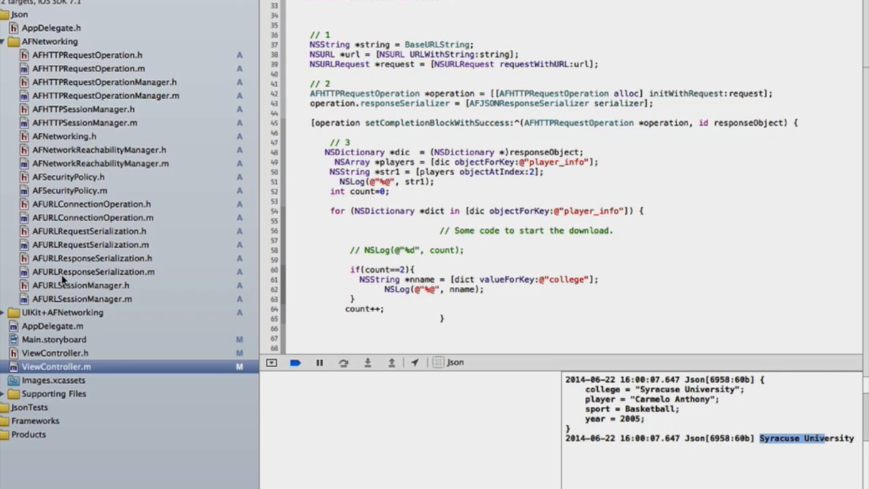
click(93, 272)
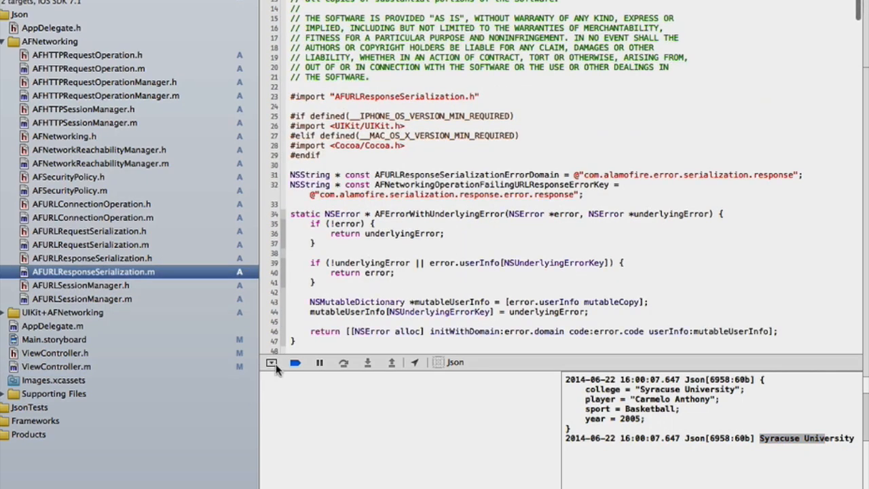
scroll(down, 3)
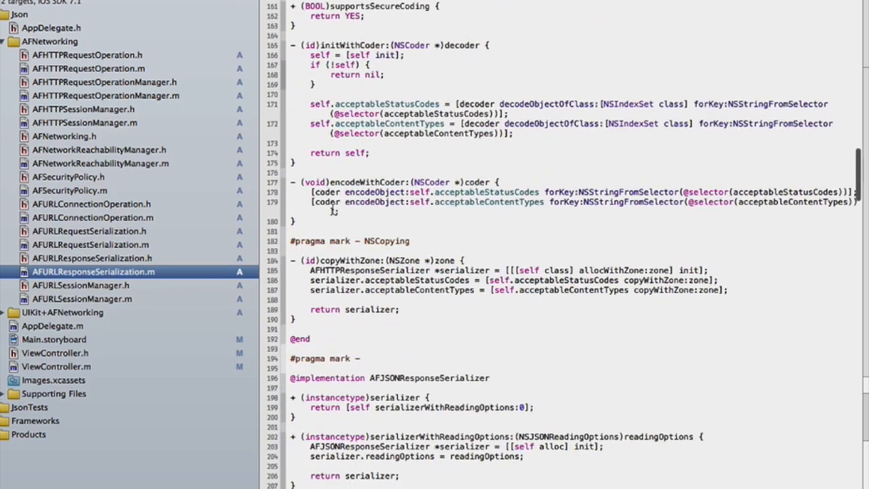
scroll(down, 3)
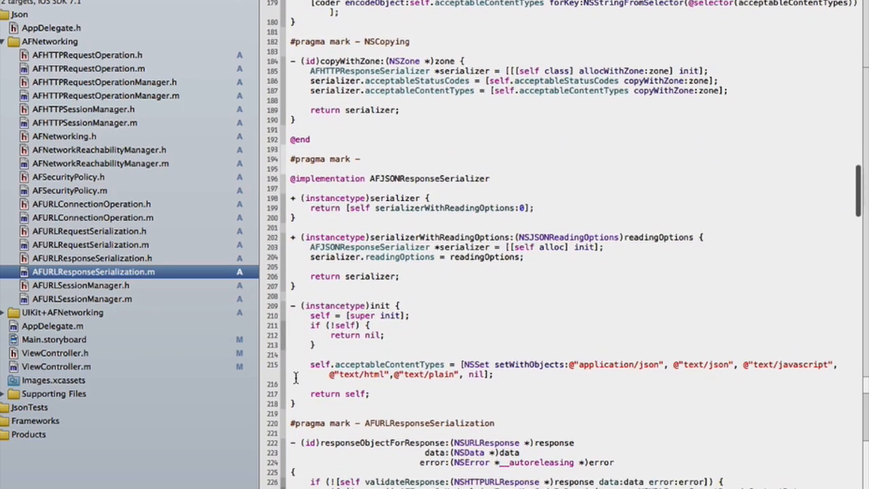
mouse_move(581, 363)
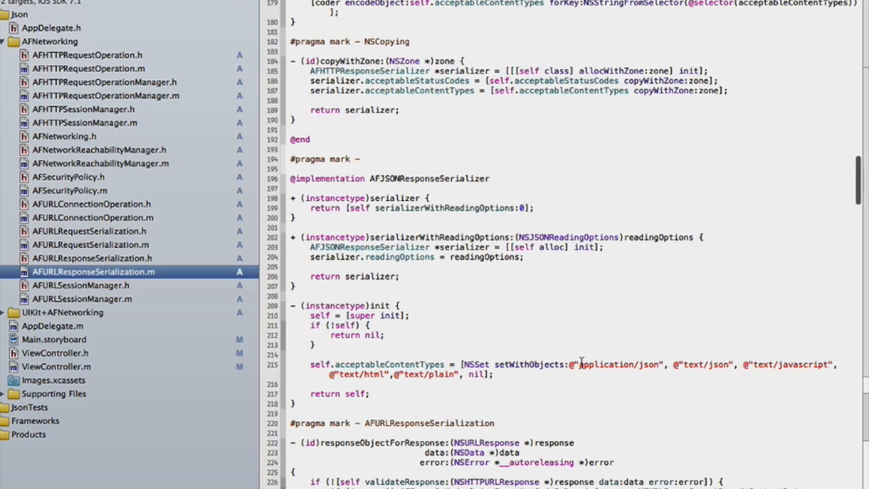
drag(581, 365, 815, 365)
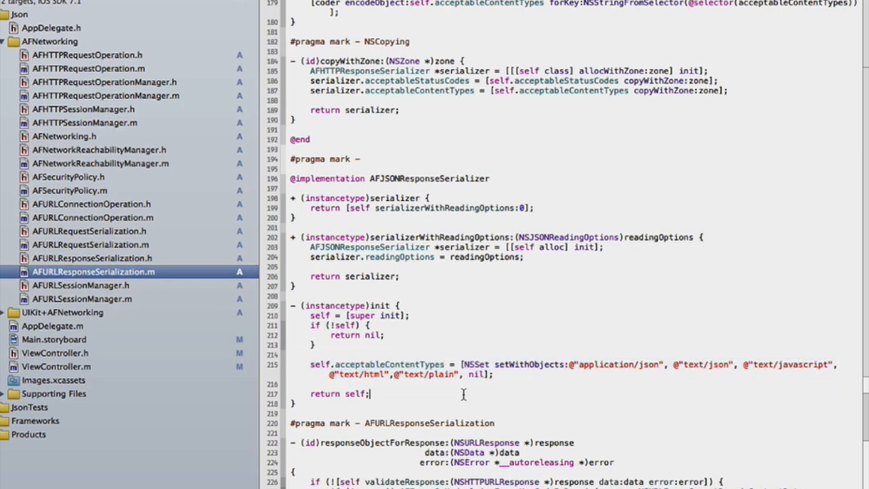
Highlight text/plain among the serializer's acceptableContentTypes, then deselect it
double_click(364, 374)
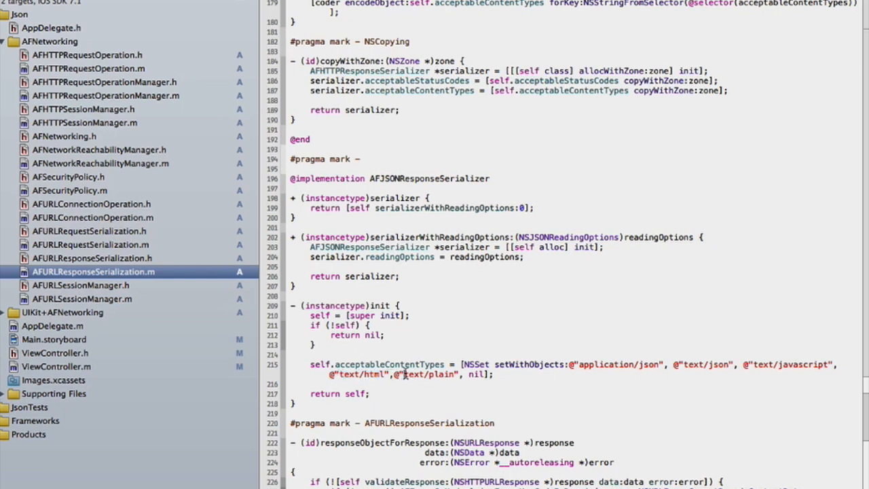
double_click(413, 375)
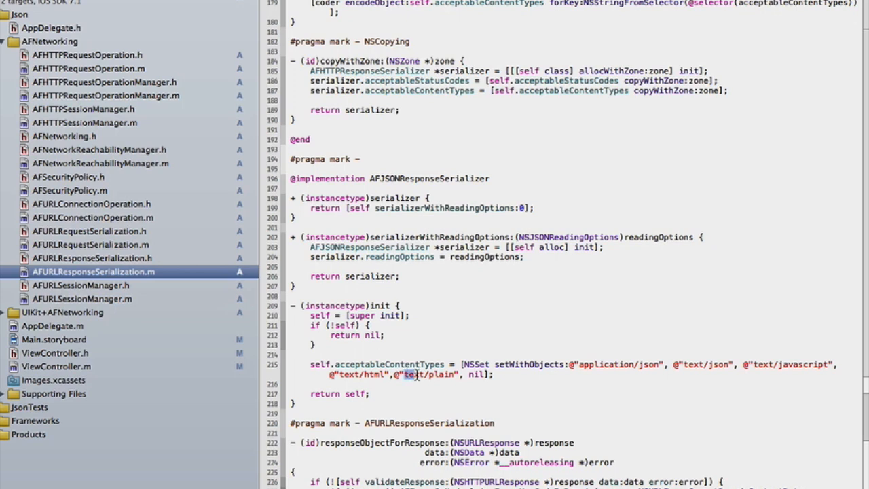
double_click(428, 374)
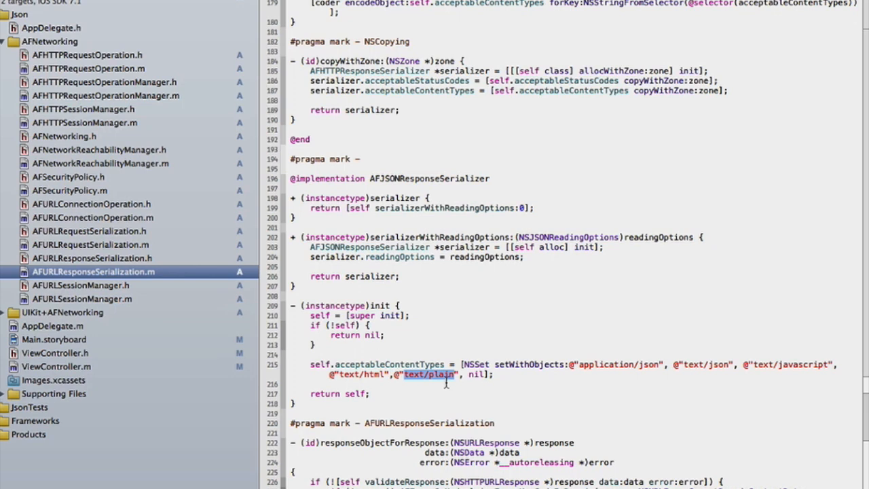
mouse_move(390, 394)
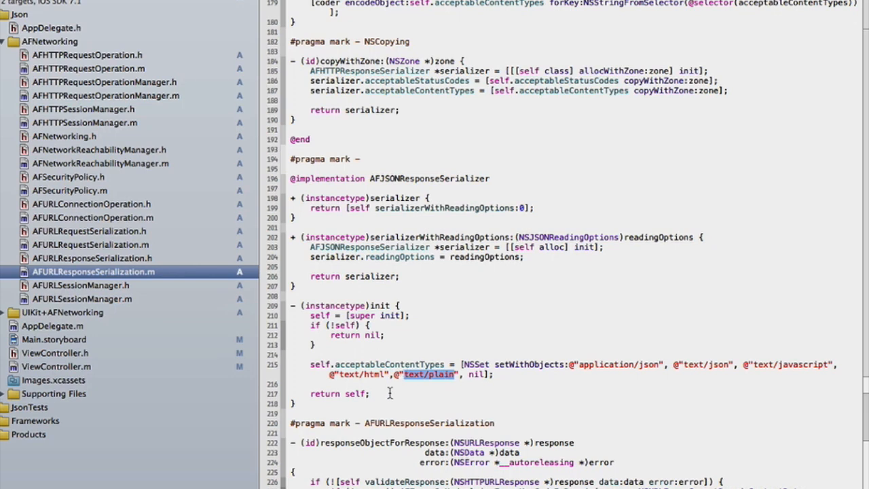
click(370, 393)
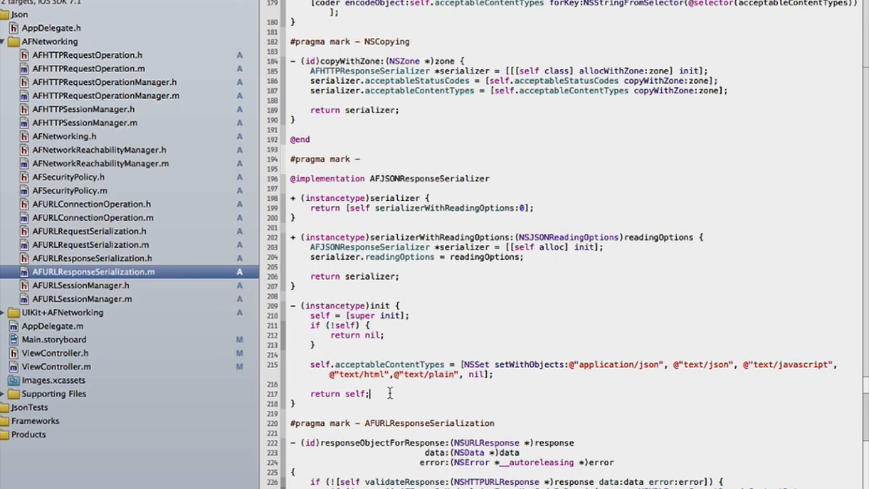